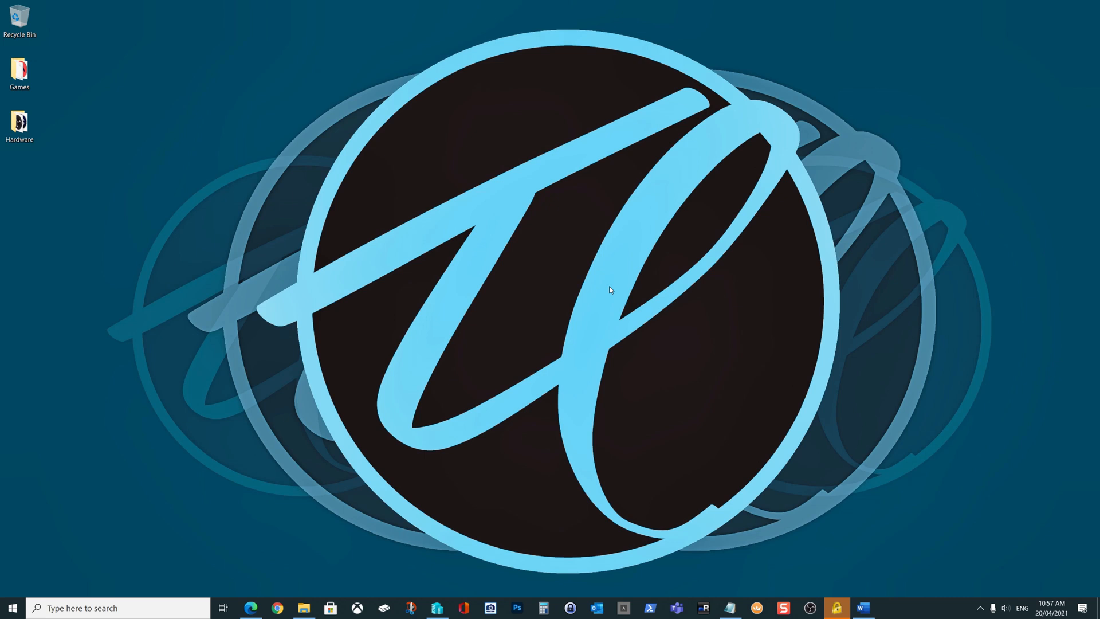
{"action": "mouse_move", "coordinate": [274, 392]}
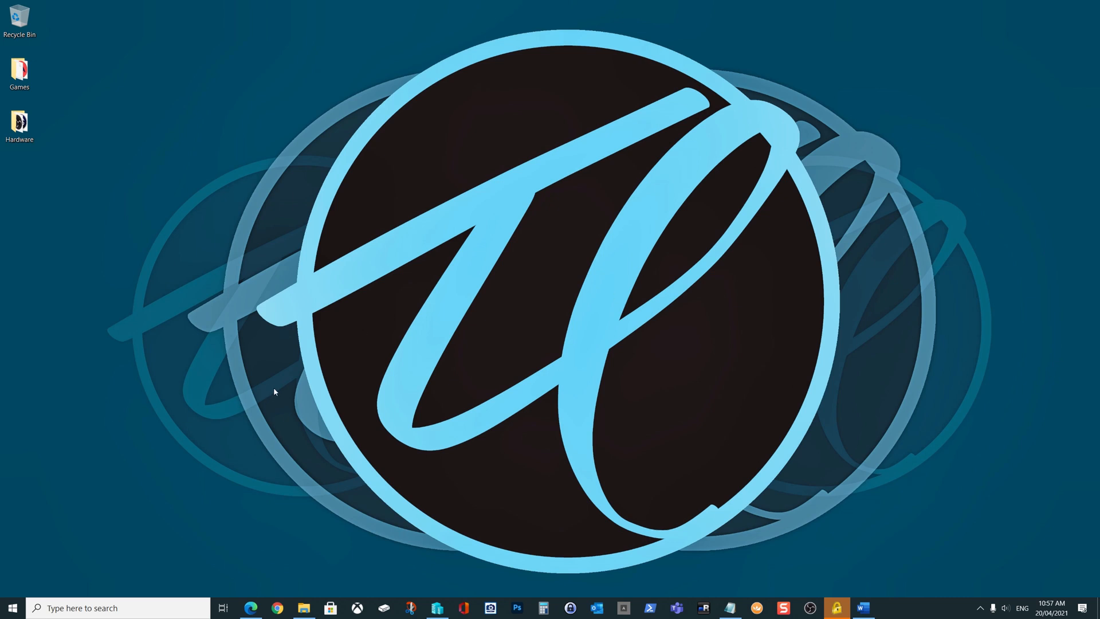
Step: Search Windows for 'cmd' so Command Prompt appears as the best match
{"action": "left_click", "coordinate": [11, 608]}
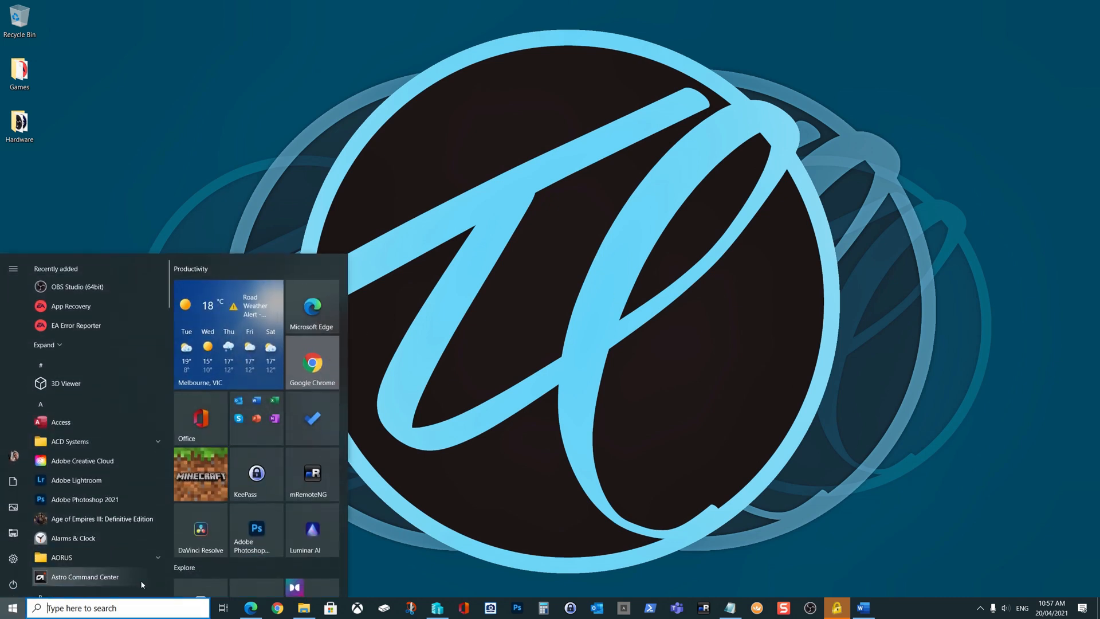
{"action": "type", "text": "cmd"}
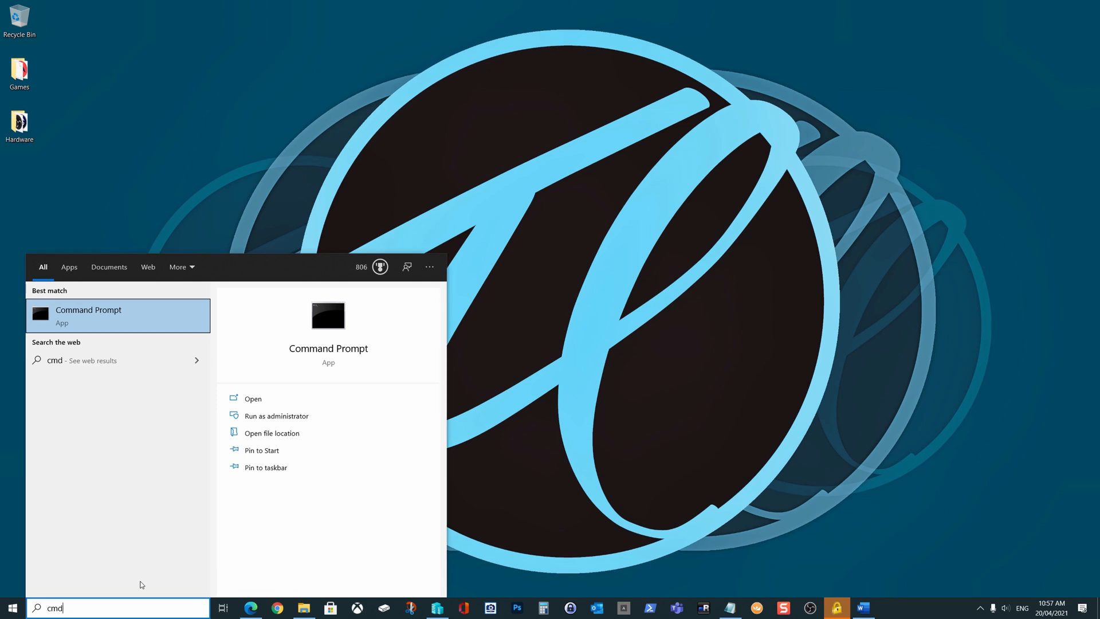
Step: Launch Command Prompt, centre the window, and enter the netsh shell (exiting and re-running netsh)
{"action": "left_click", "coordinate": [252, 399]}
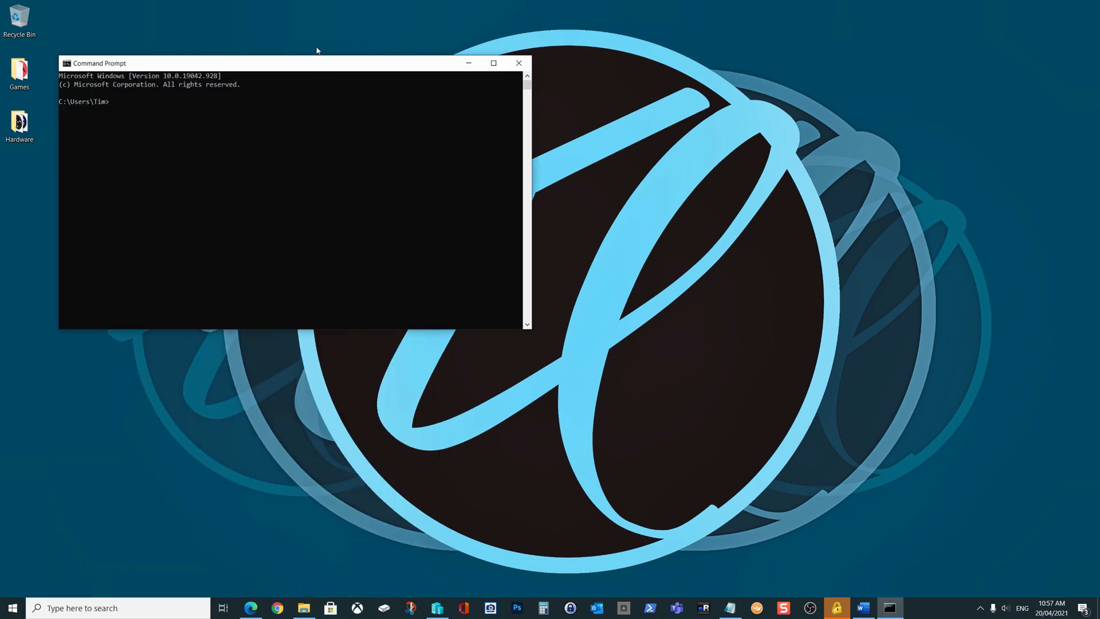
{"action": "left_click_drag", "start_coordinate": [281, 63], "coordinate": [470, 118]}
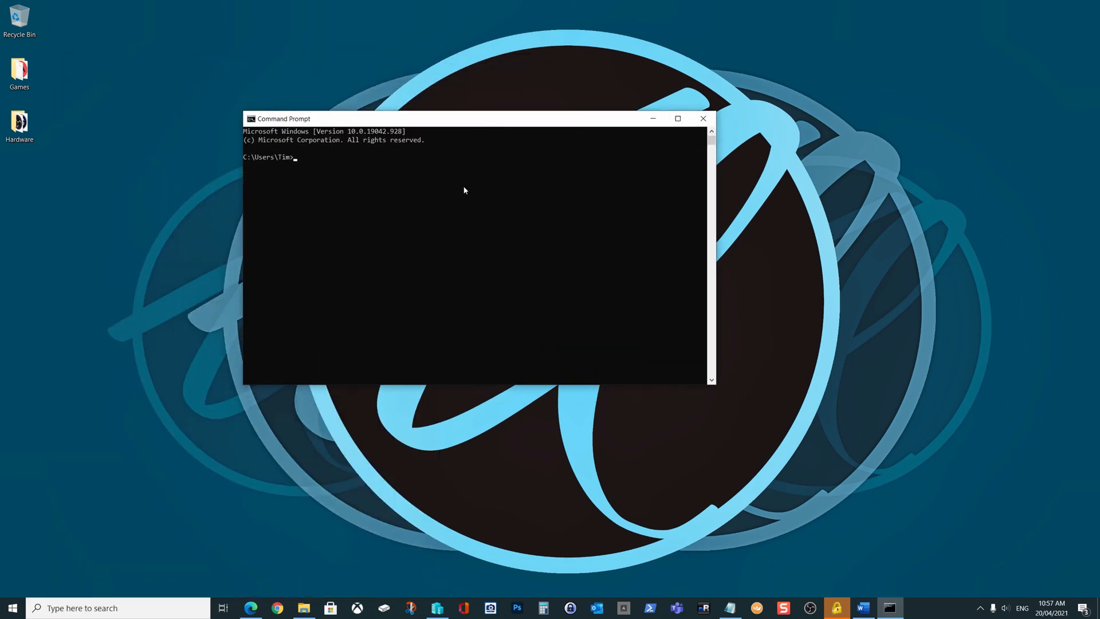
{"action": "mouse_move", "coordinate": [481, 176]}
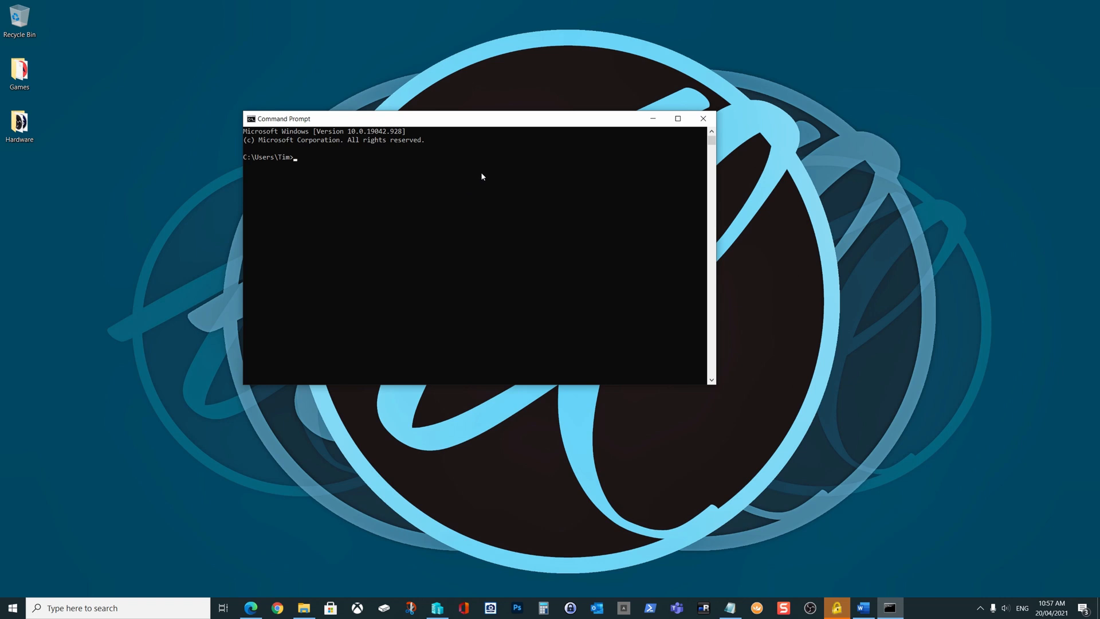
{"action": "type", "text": "netsh"}
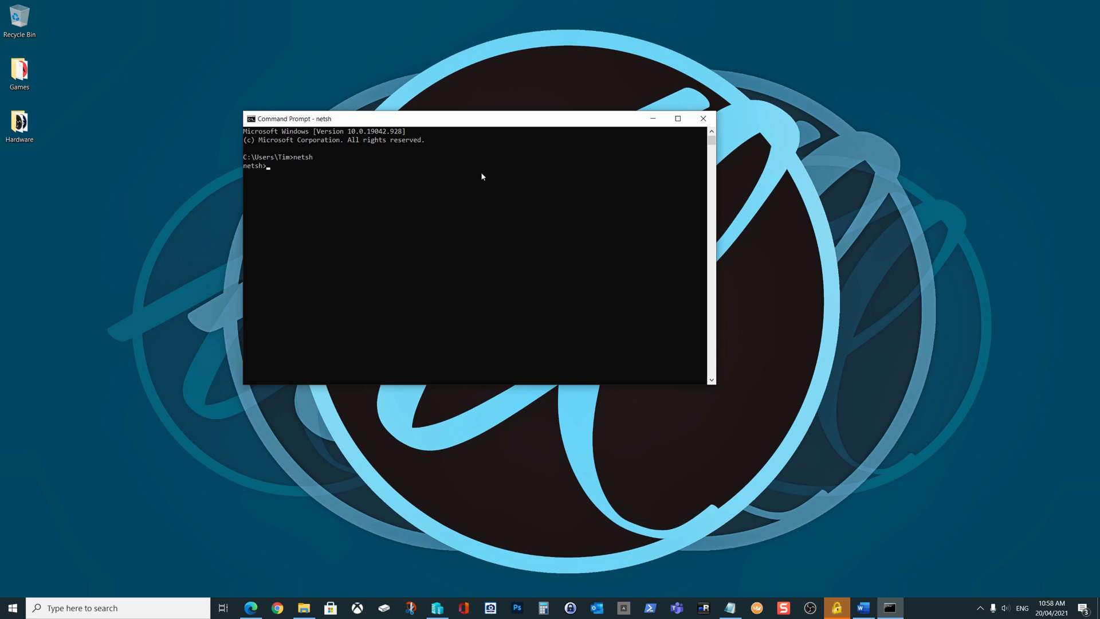
{"action": "type", "text": "exitr"}
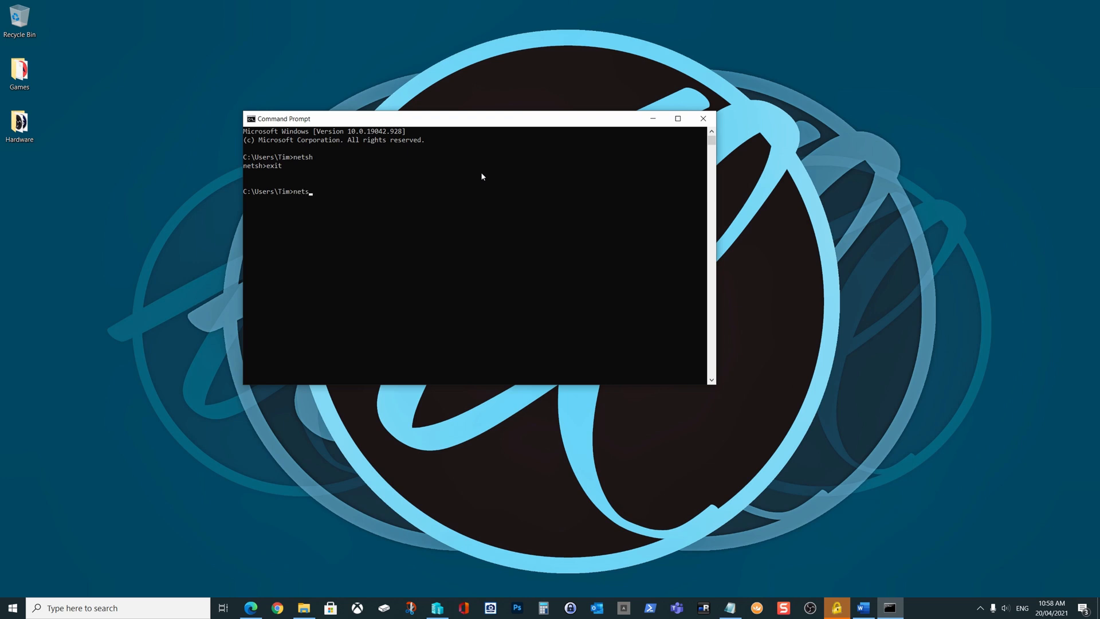
{"action": "type", "text": "h"}
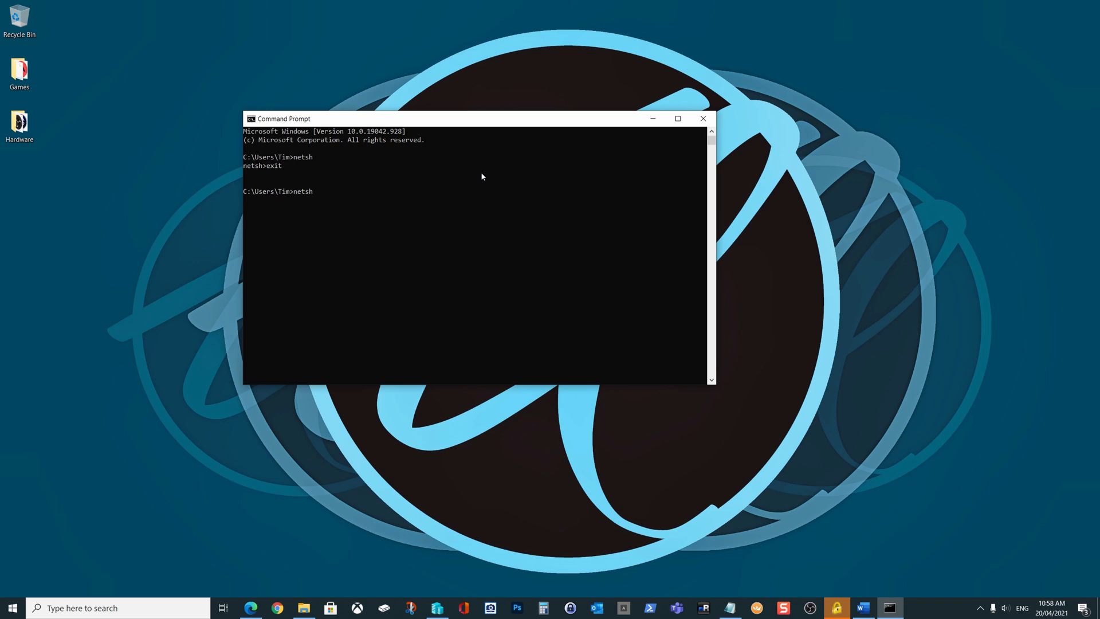
{"action": "key", "text": "Return"}
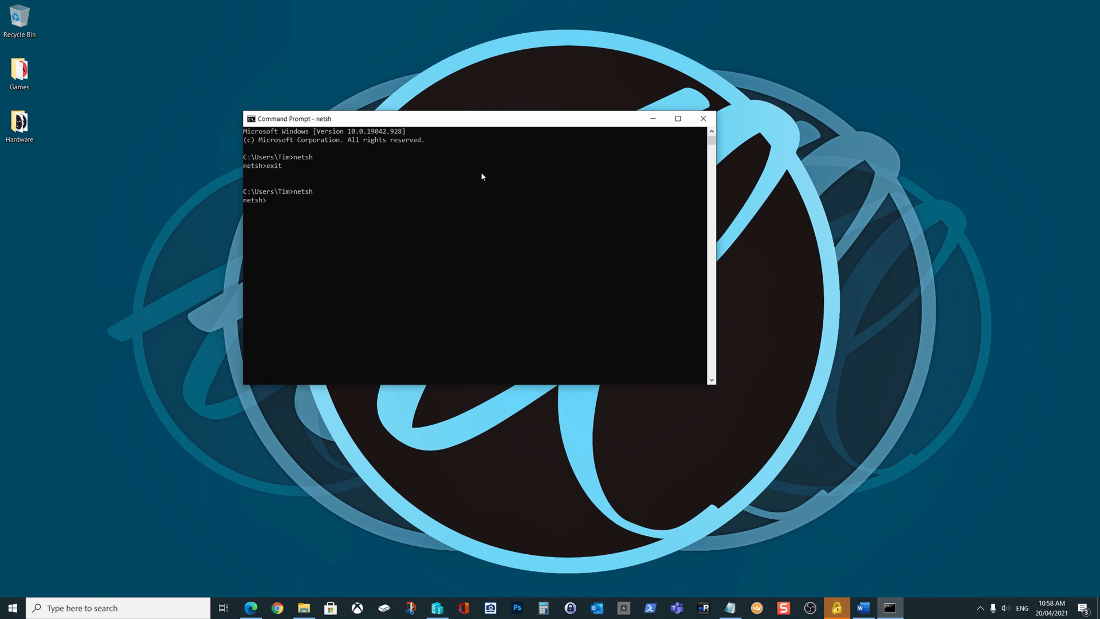
Step: Run 'wlan show profile' to list saved Wi-Fi profiles and select the TMaxPro name
{"action": "type", "text": "wlan"}
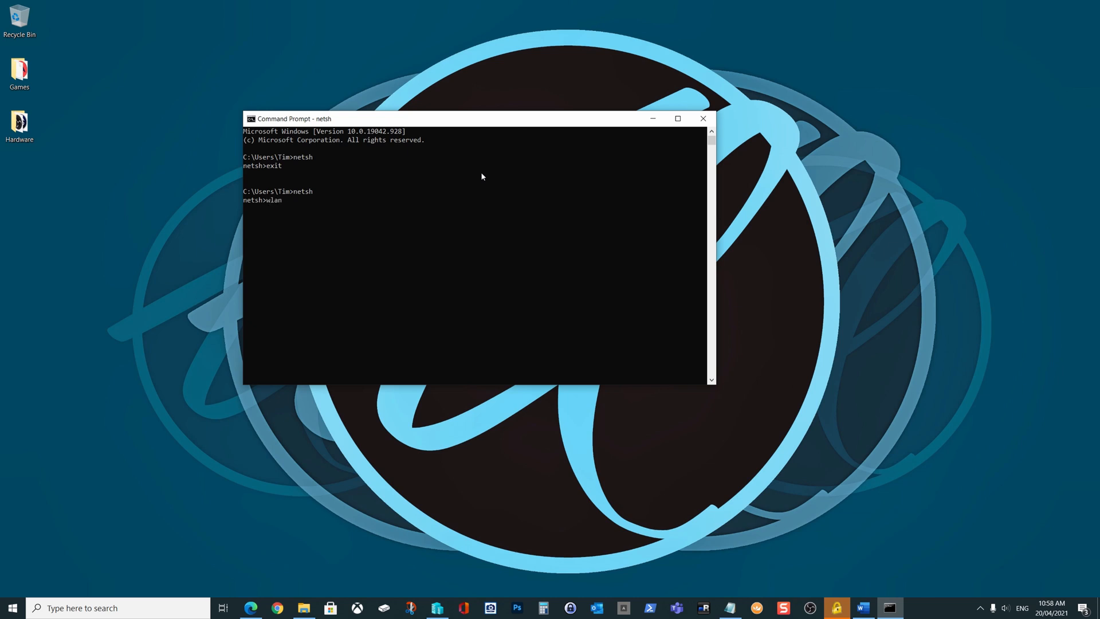
{"action": "type", "text": "show p"}
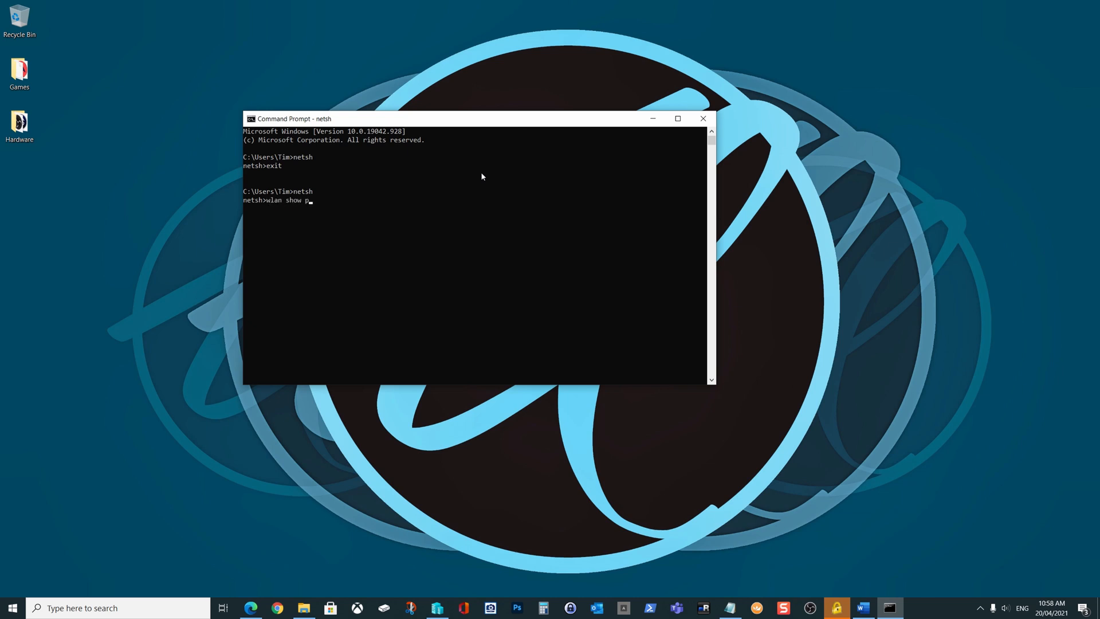
{"action": "key", "text": "Return"}
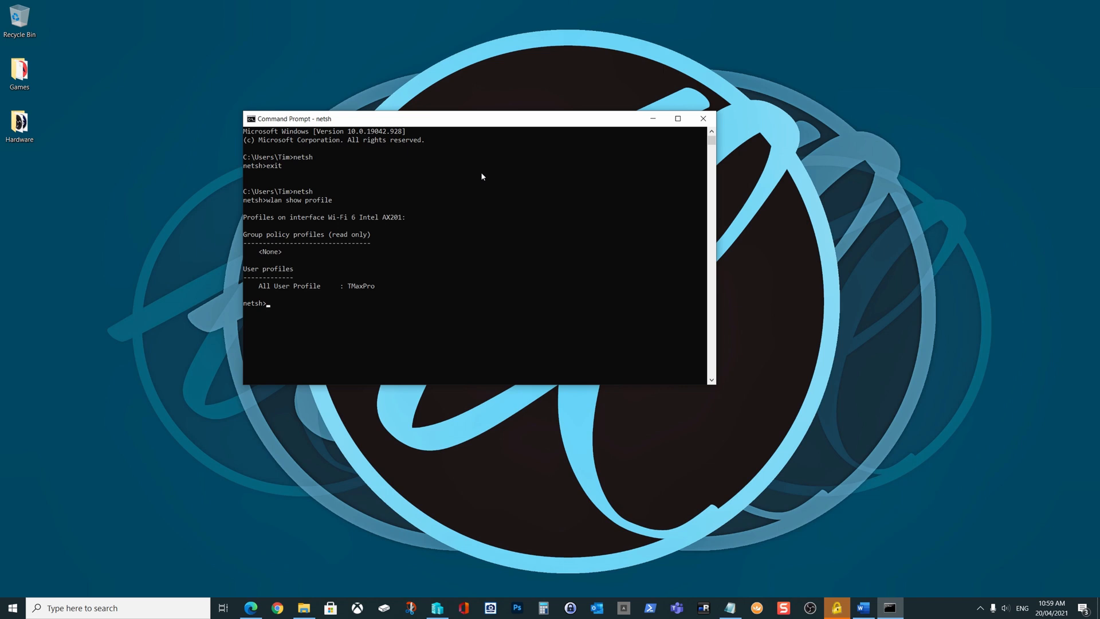
{"action": "mouse_move", "coordinate": [440, 333]}
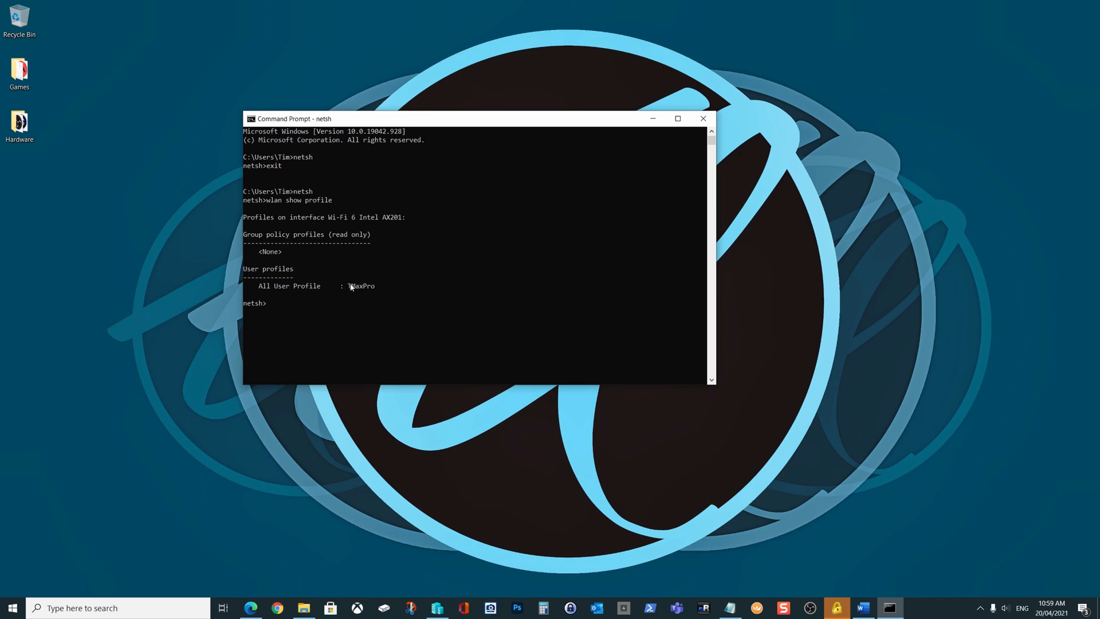
{"action": "double_click", "coordinate": [361, 286]}
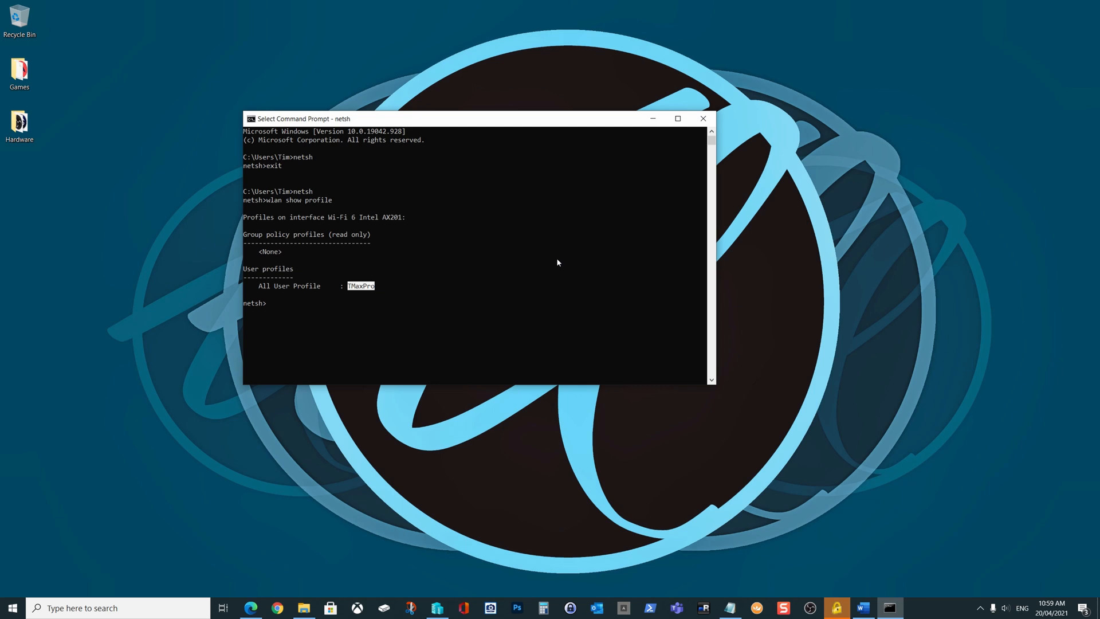
Step: Compose 'wlan show profile "TMaxPro"' at the netsh prompt, copying the profile name and quoting it
{"action": "type", "text": "wlan show profile"}
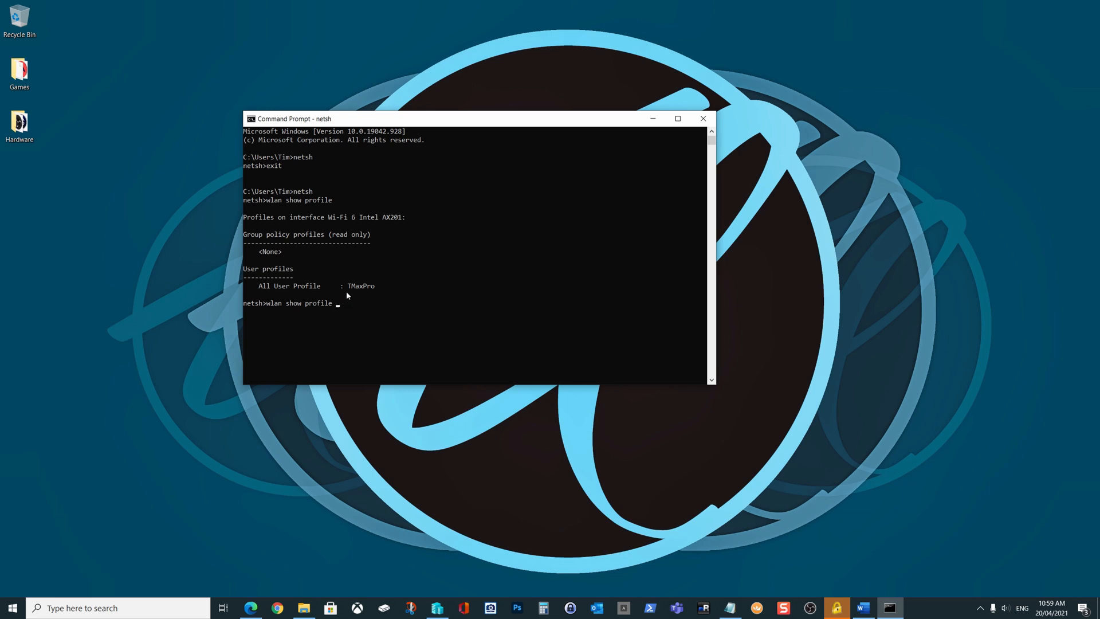
{"action": "left_click", "coordinate": [349, 285]}
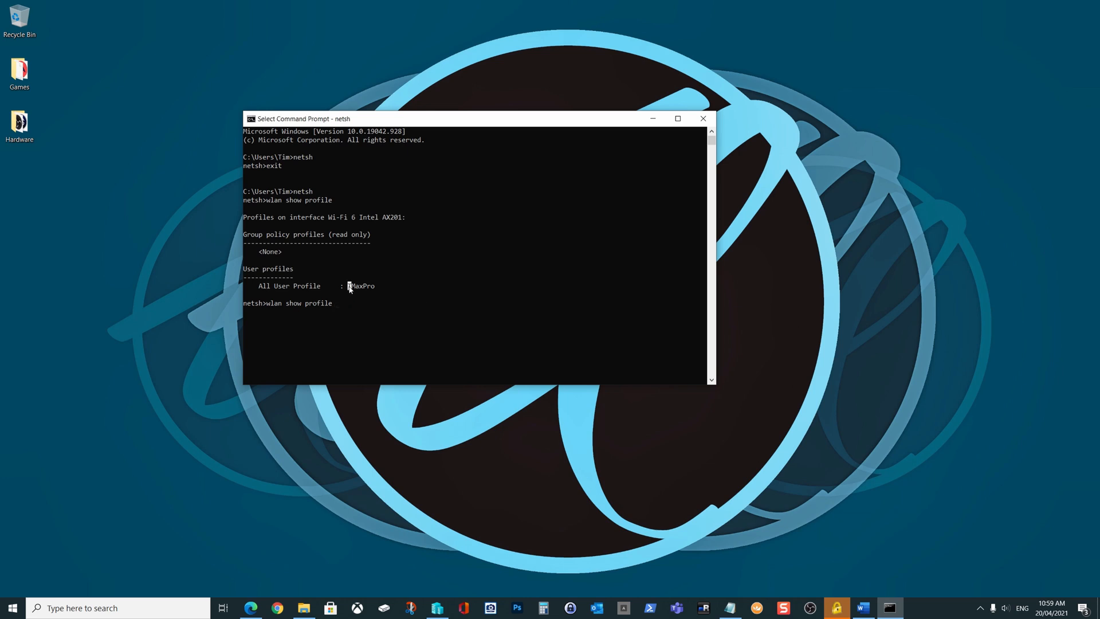
{"action": "double_click", "coordinate": [360, 285]}
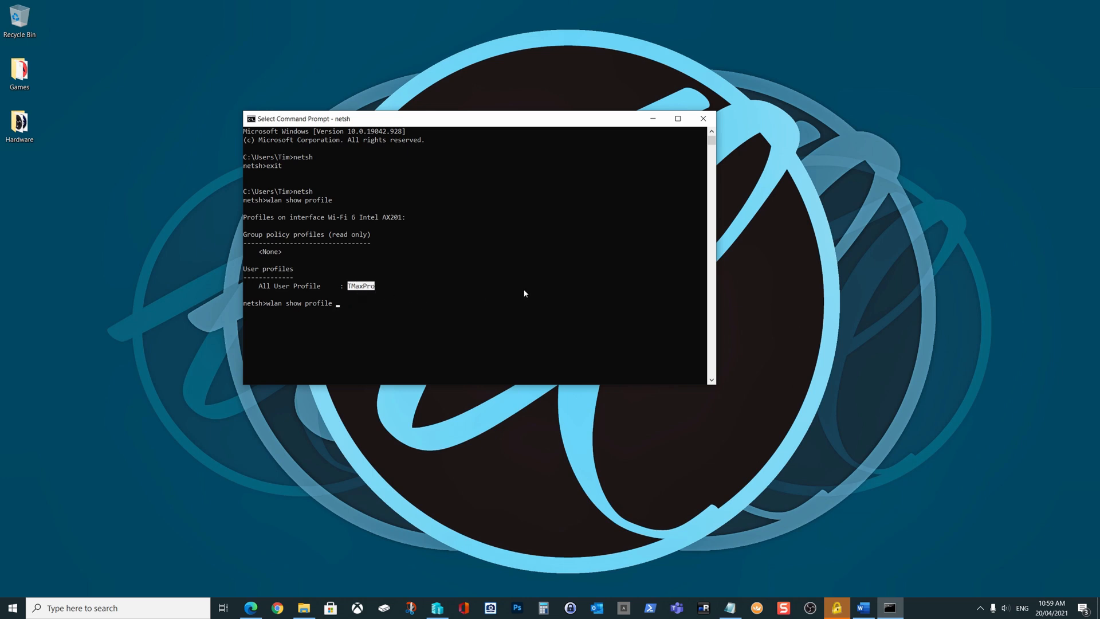
{"action": "mouse_move", "coordinate": [457, 285]}
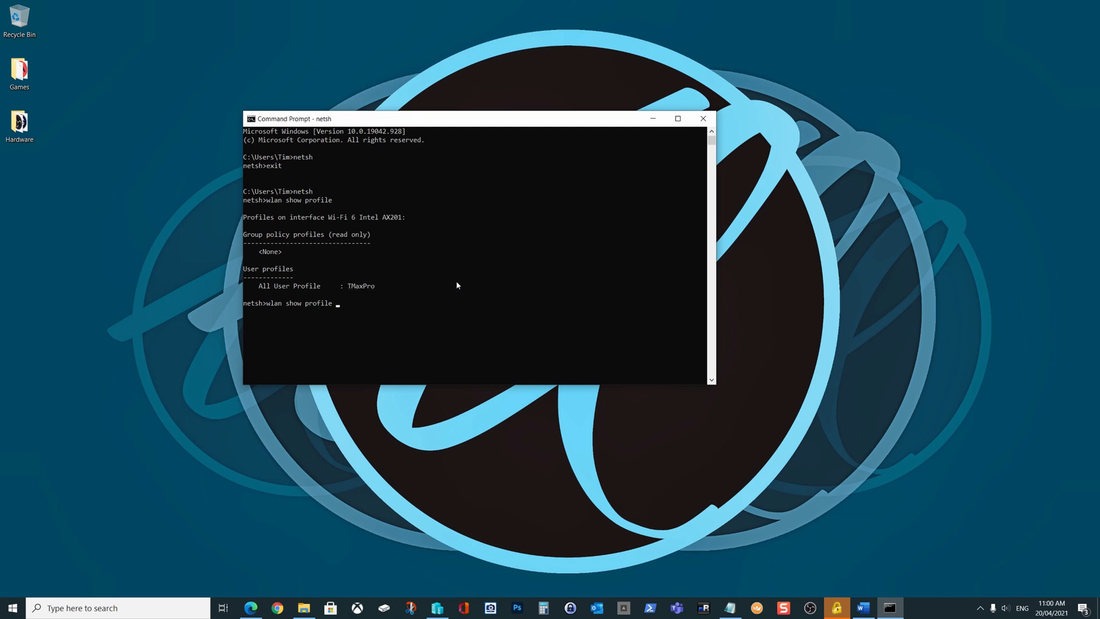
{"action": "type", "text": "TMaxPro"}
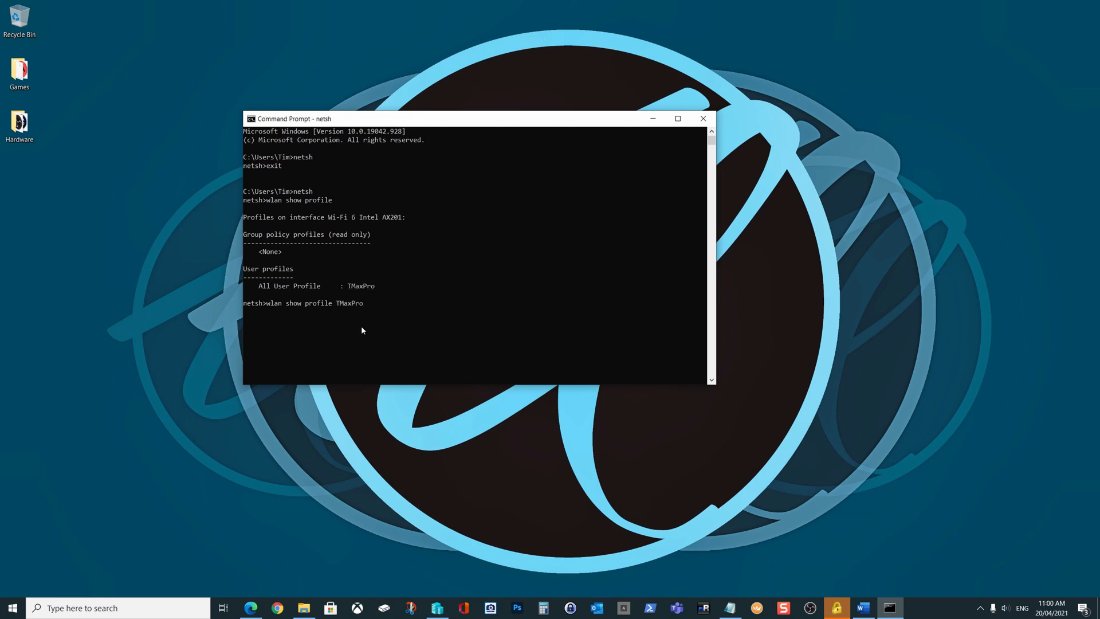
{"action": "mouse_move", "coordinate": [499, 333]}
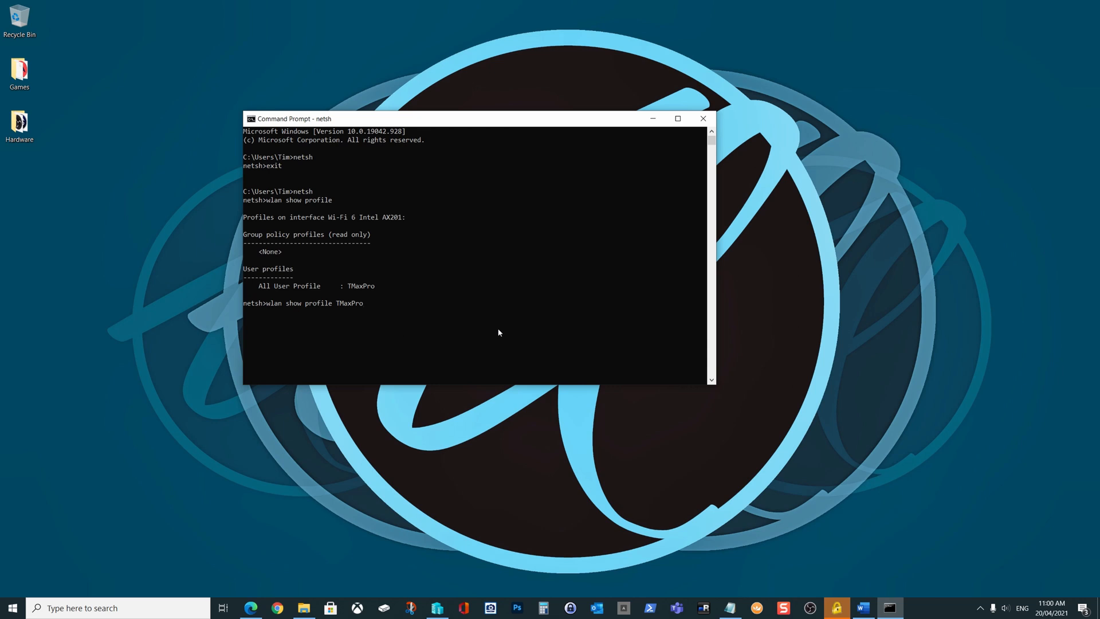
{"action": "mouse_move", "coordinate": [364, 297]}
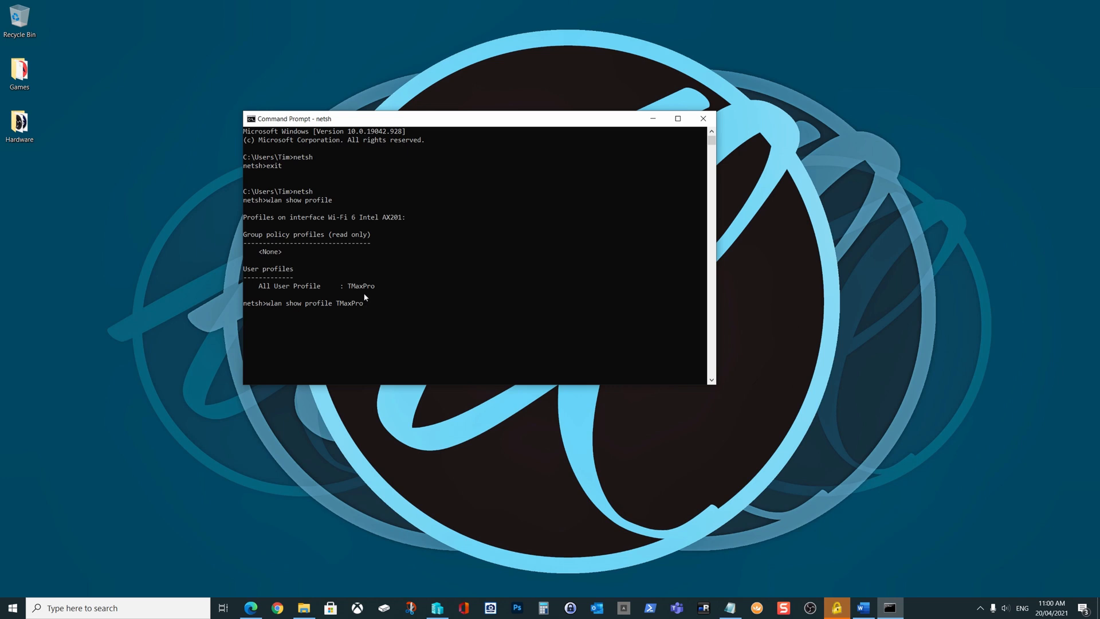
{"action": "mouse_move", "coordinate": [364, 303]}
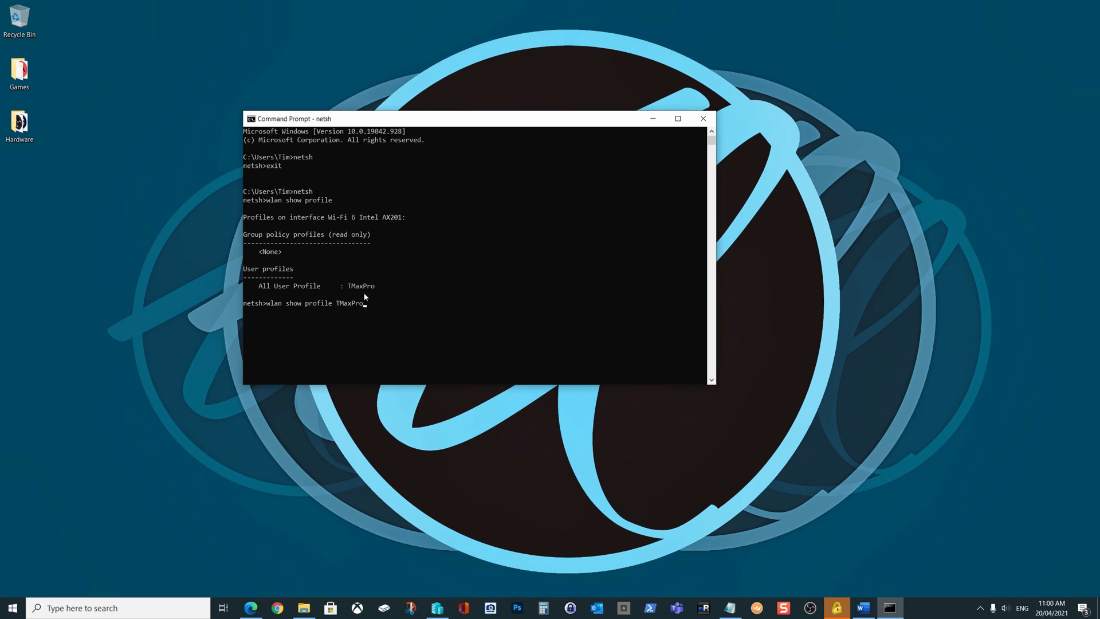
{"action": "mouse_move", "coordinate": [474, 317]}
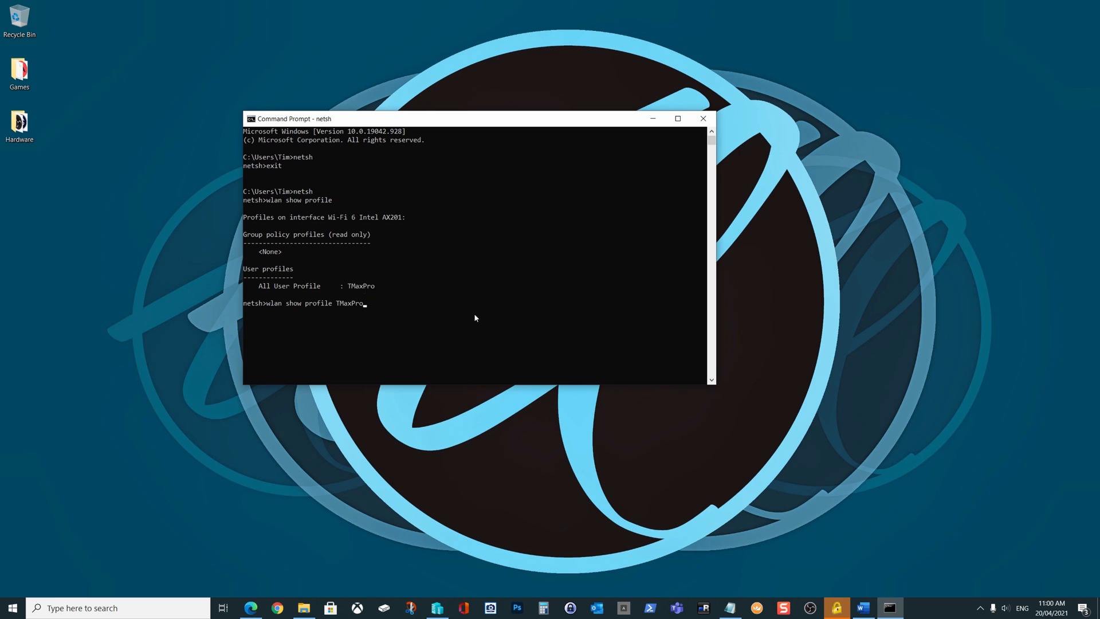
{"action": "type", "text": "\""}
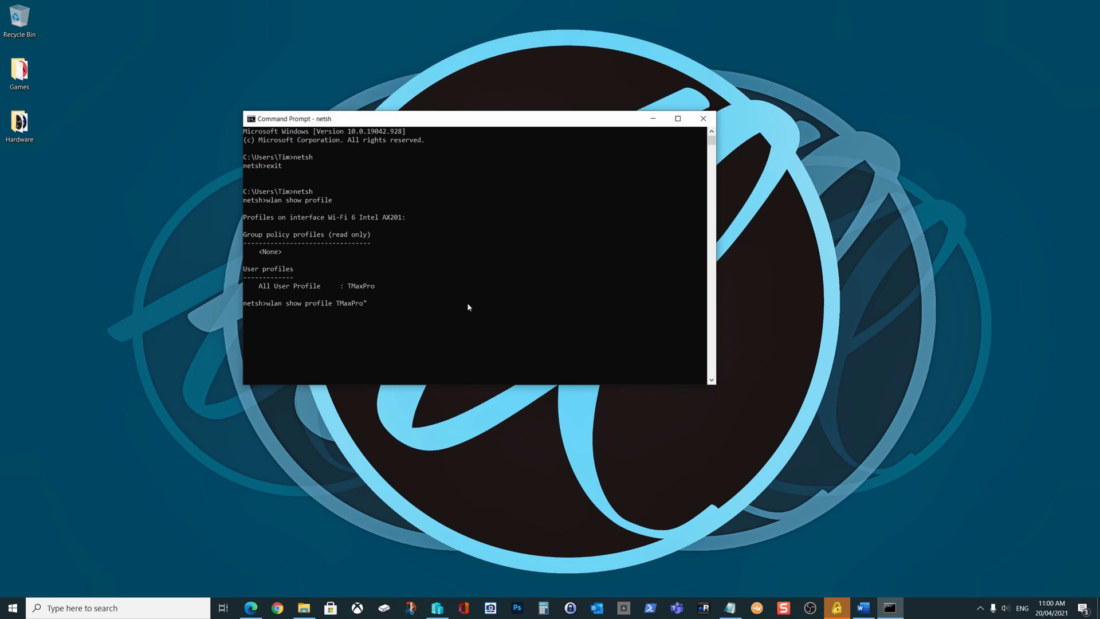
{"action": "type", "text": "\""}
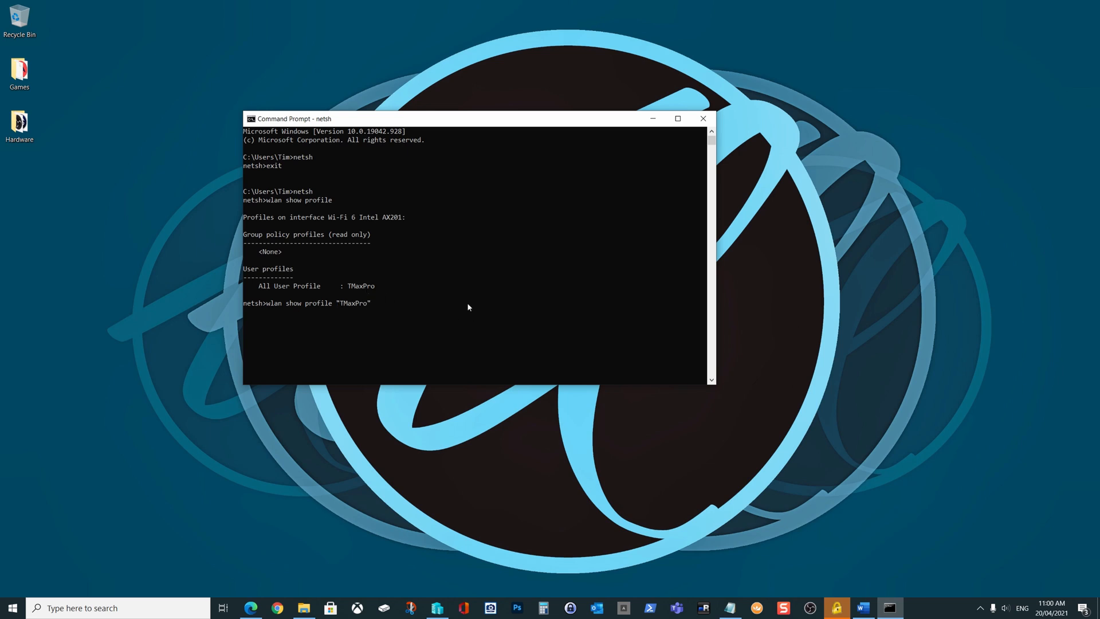
Step: Run 'wlan show profile "TMaxPro"' to display the profile's connectivity, WPA2-Personal security and cost settings
{"action": "key", "text": "Backspace"}
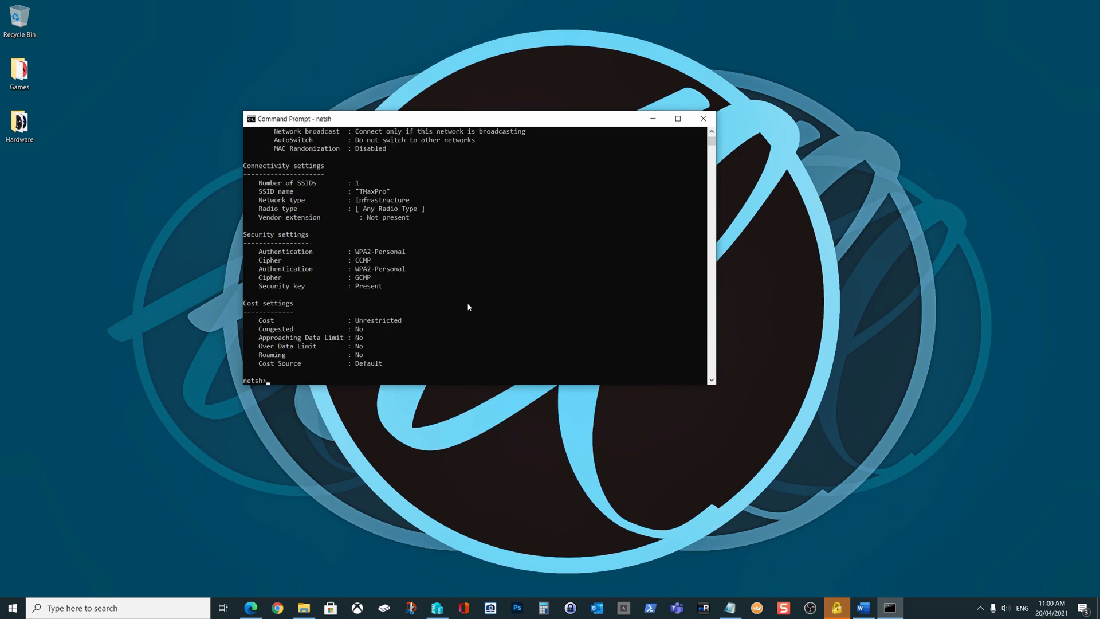
{"action": "mouse_move", "coordinate": [474, 323]}
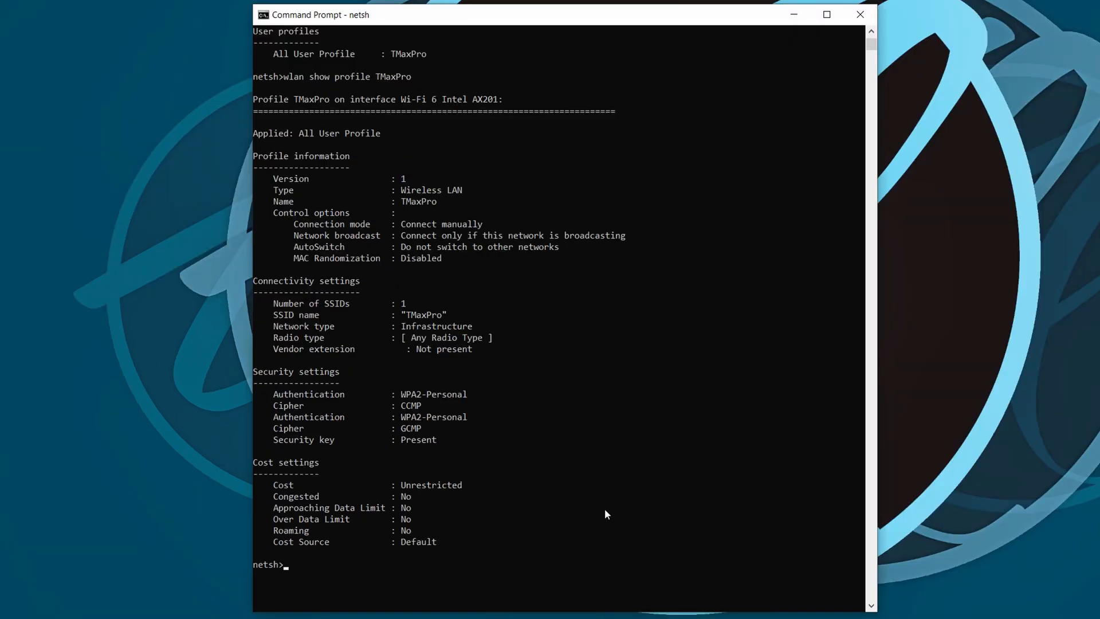
{"action": "mouse_move", "coordinate": [402, 104]}
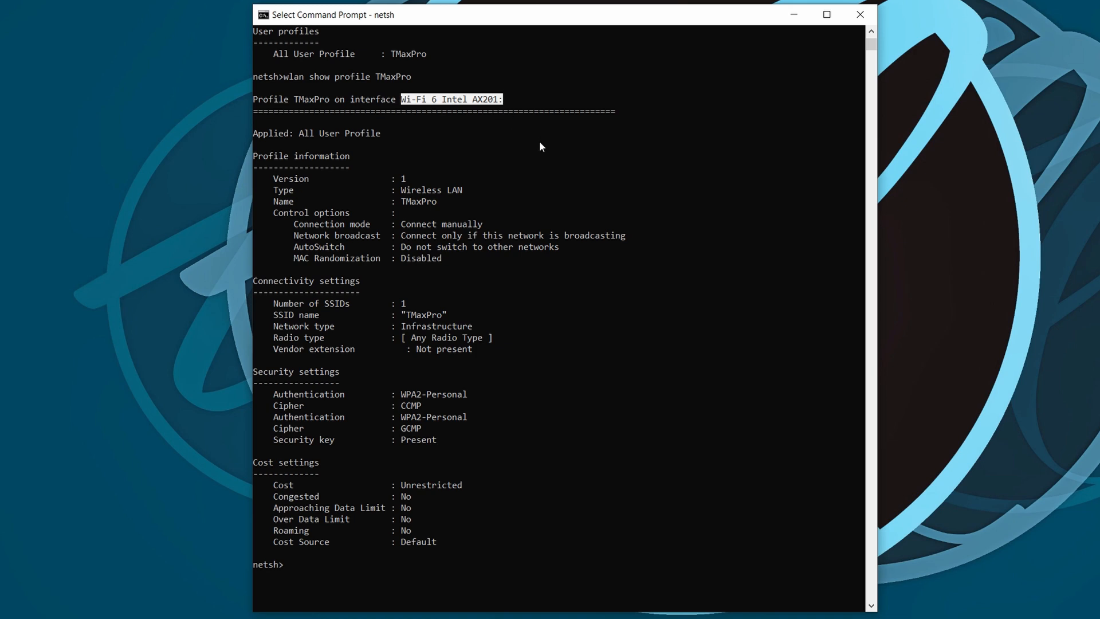
{"action": "mouse_move", "coordinate": [409, 211]}
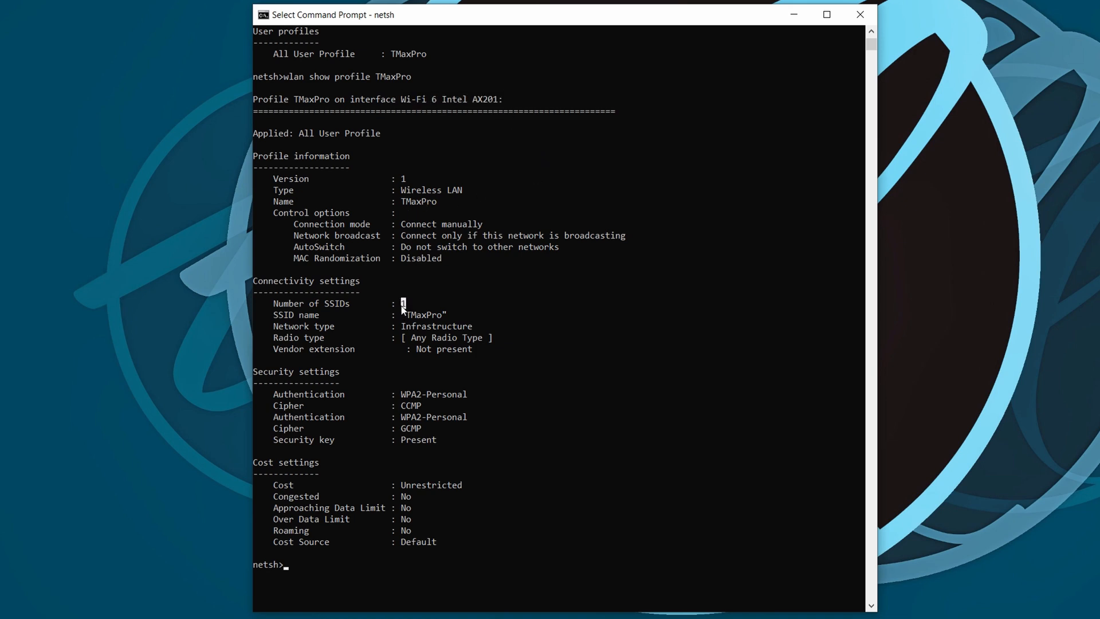
{"action": "mouse_move", "coordinate": [365, 379]}
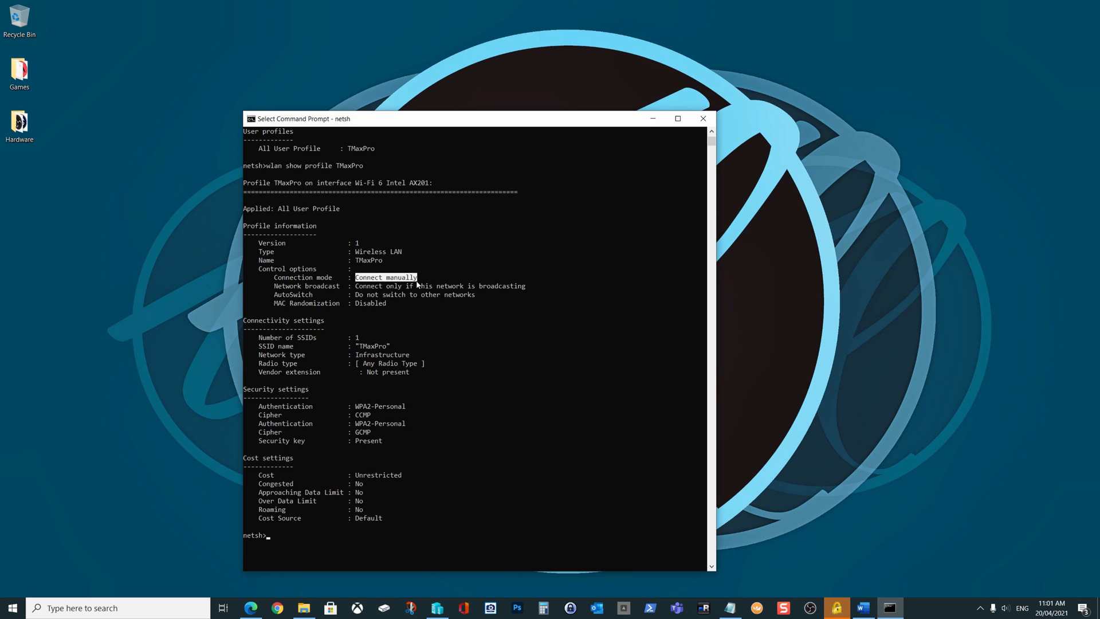
{"action": "mouse_move", "coordinate": [939, 552]}
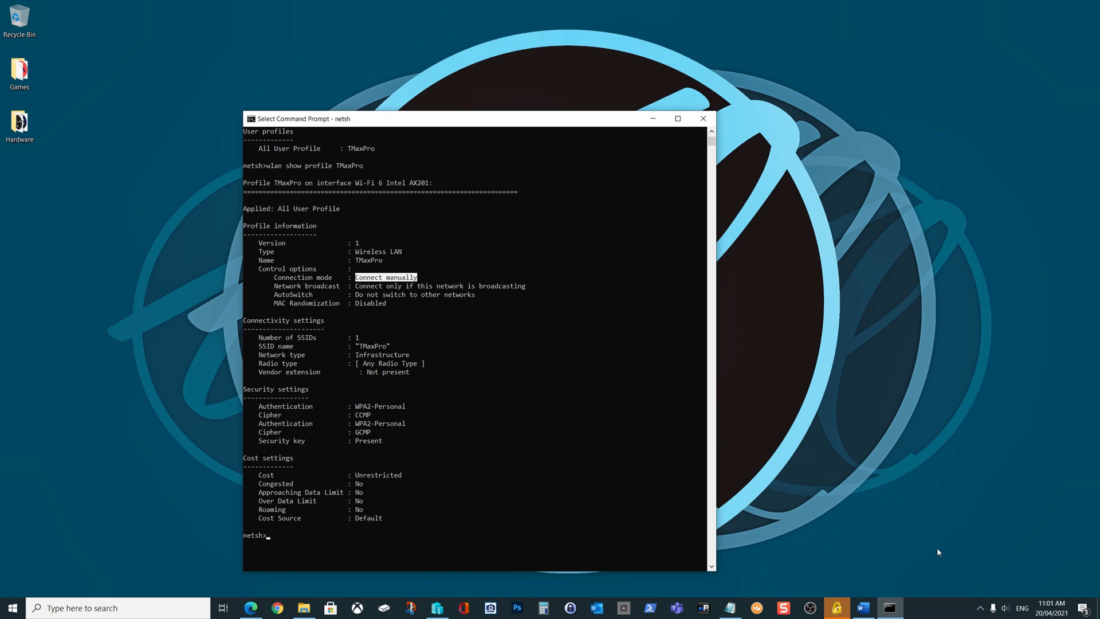
{"action": "mouse_move", "coordinate": [981, 609]}
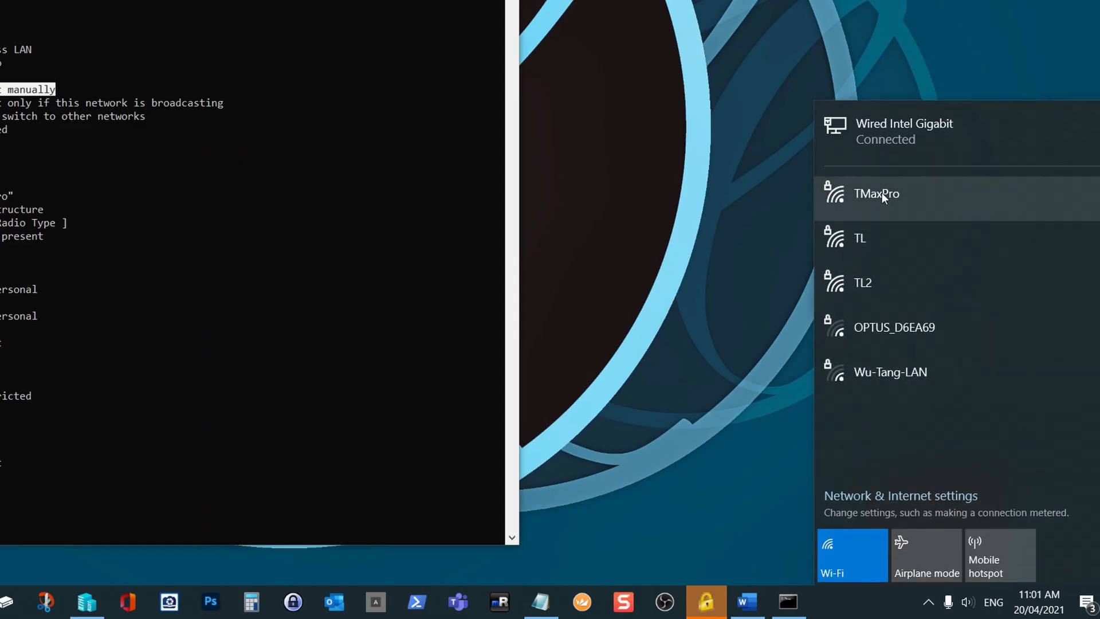
{"action": "mouse_move", "coordinate": [914, 204]}
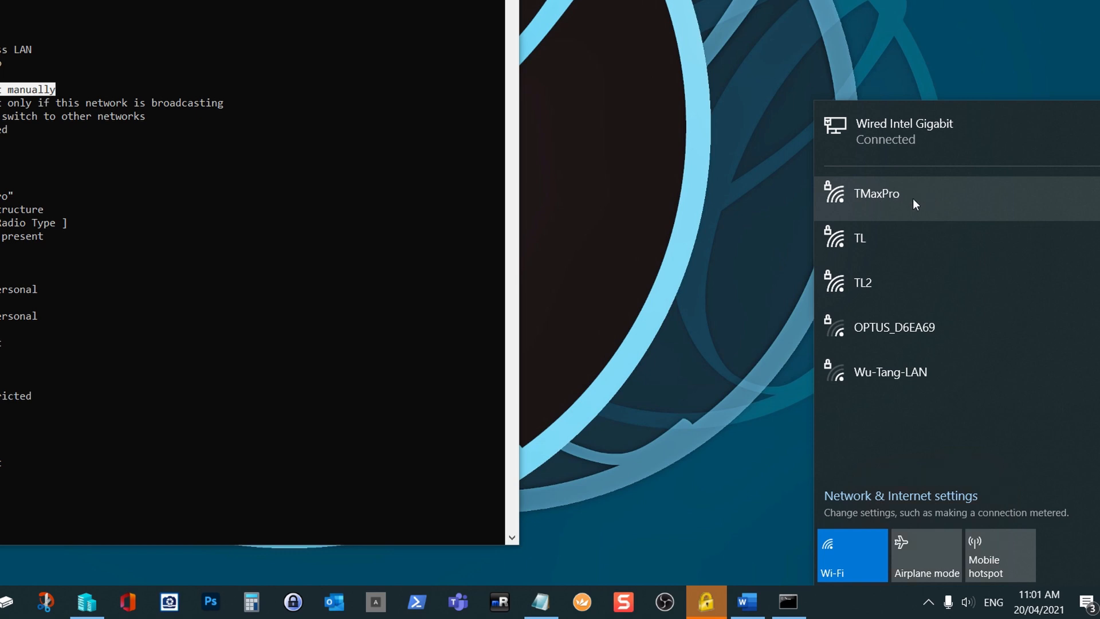
{"action": "left_click", "coordinate": [875, 193]}
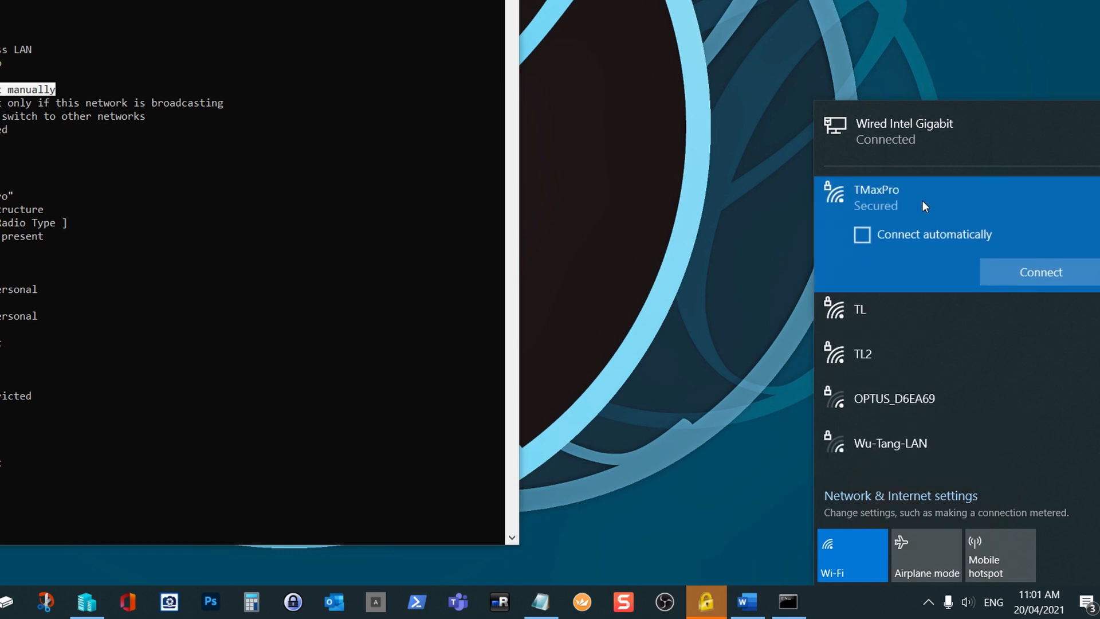
{"action": "mouse_move", "coordinate": [926, 257]}
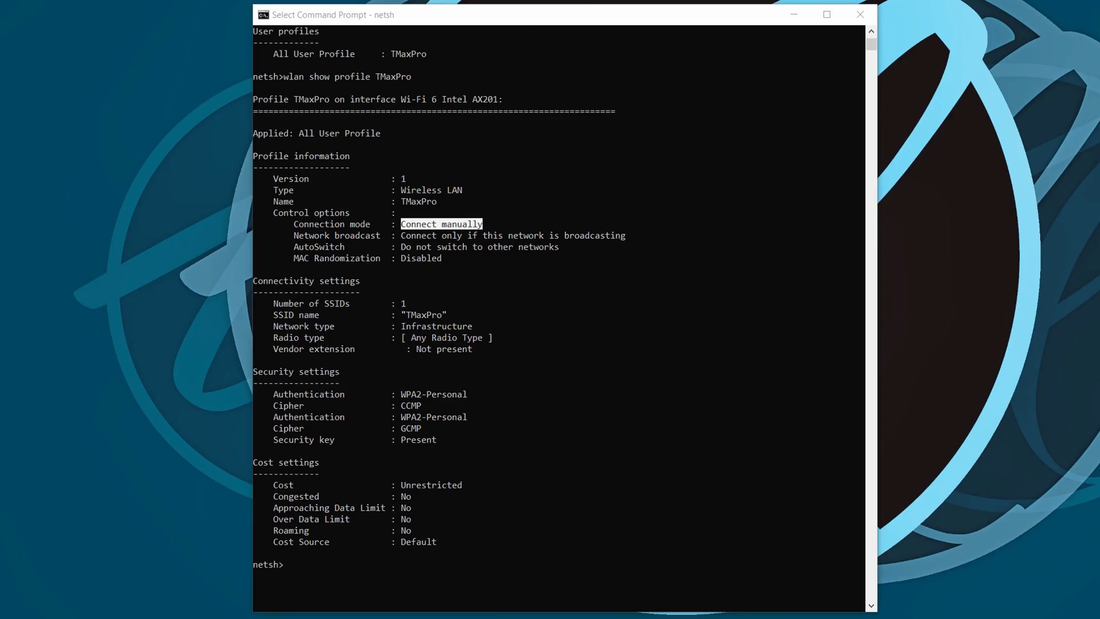
{"action": "mouse_move", "coordinate": [508, 250]}
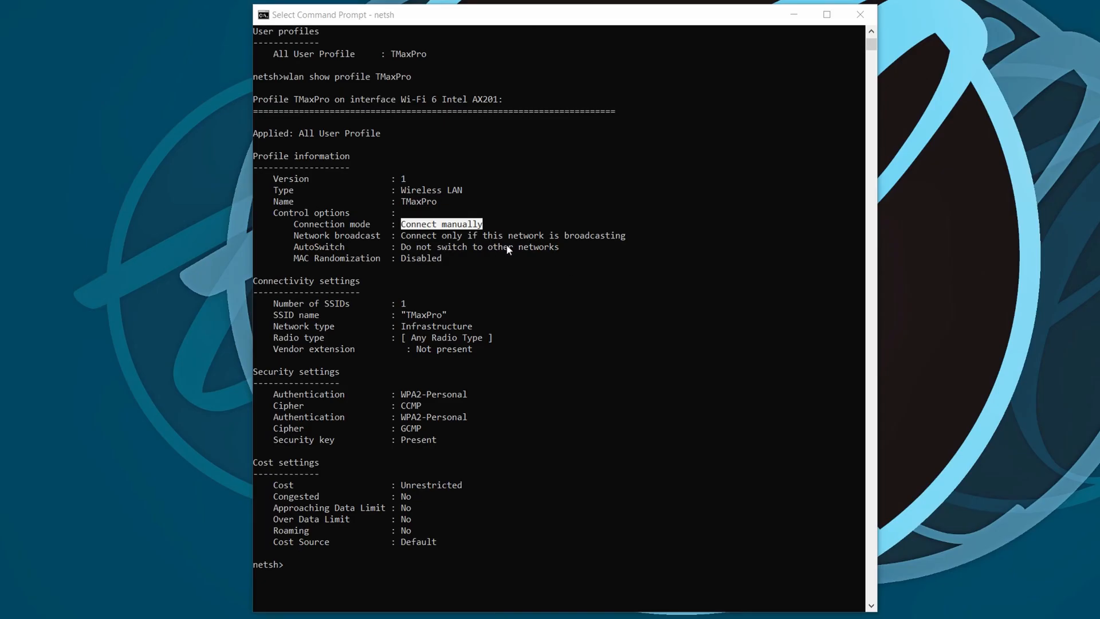
{"action": "mouse_move", "coordinate": [485, 314]}
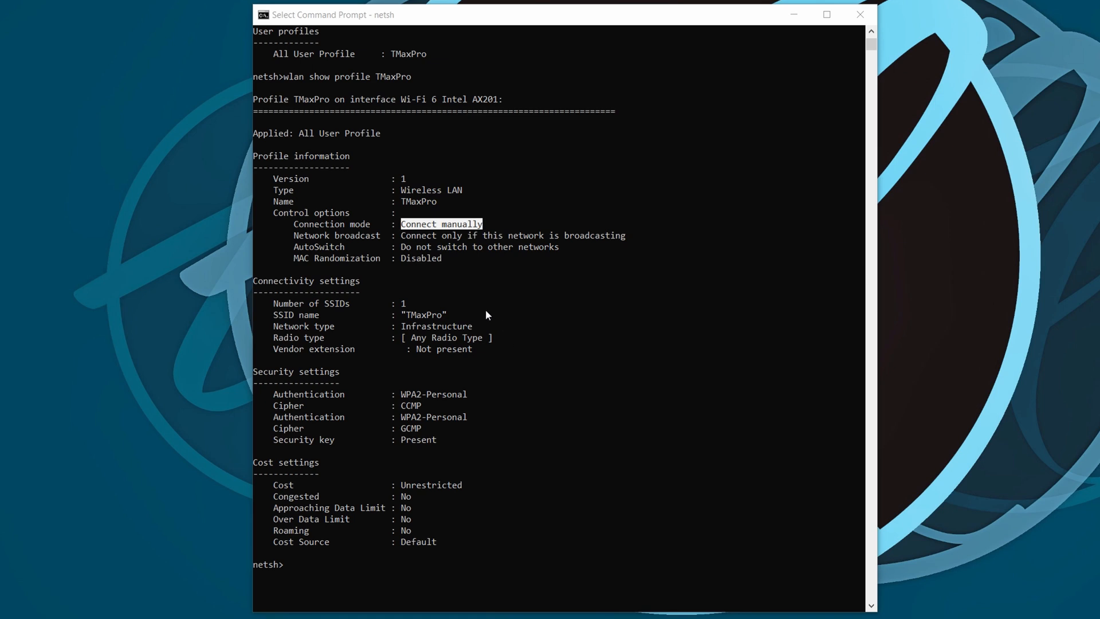
{"action": "mouse_move", "coordinate": [502, 558]}
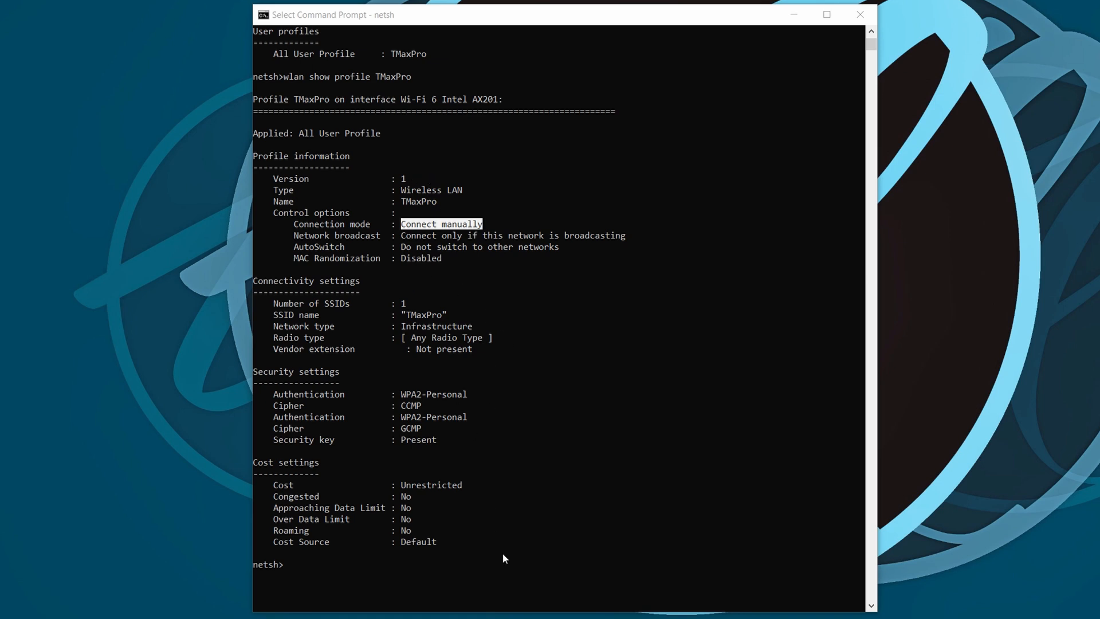
{"action": "mouse_move", "coordinate": [499, 542]}
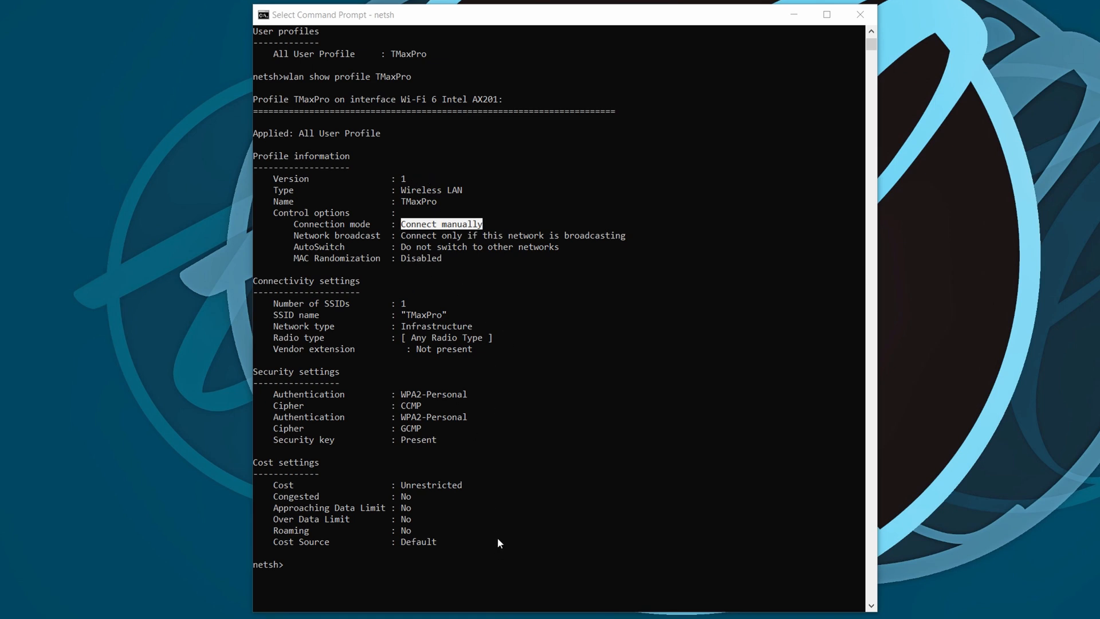
{"action": "mouse_move", "coordinate": [485, 528]}
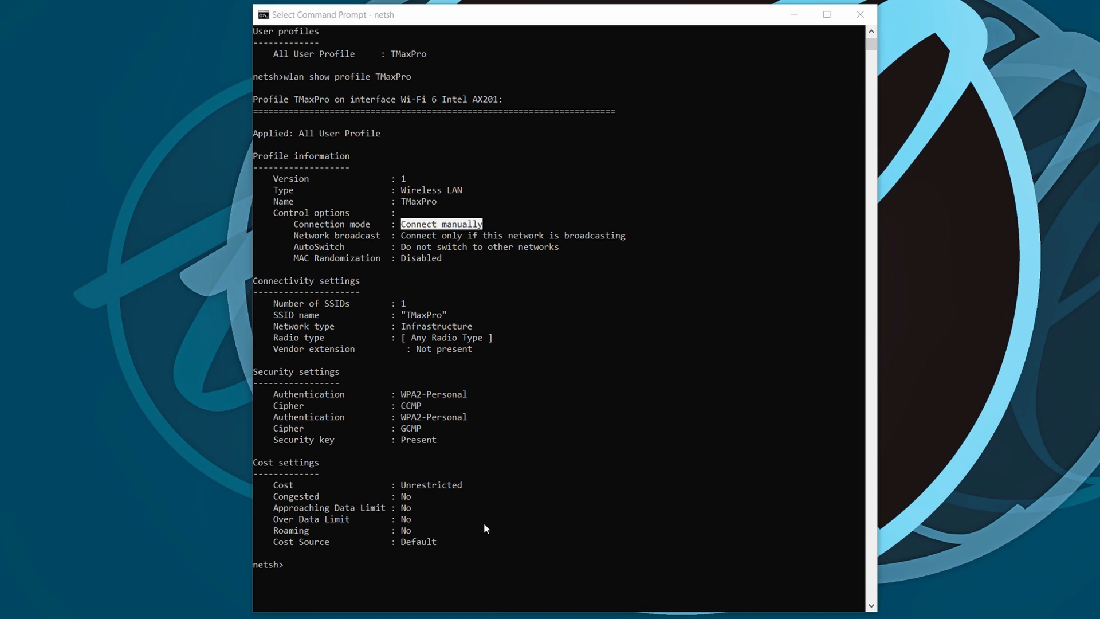
{"action": "mouse_move", "coordinate": [287, 385]}
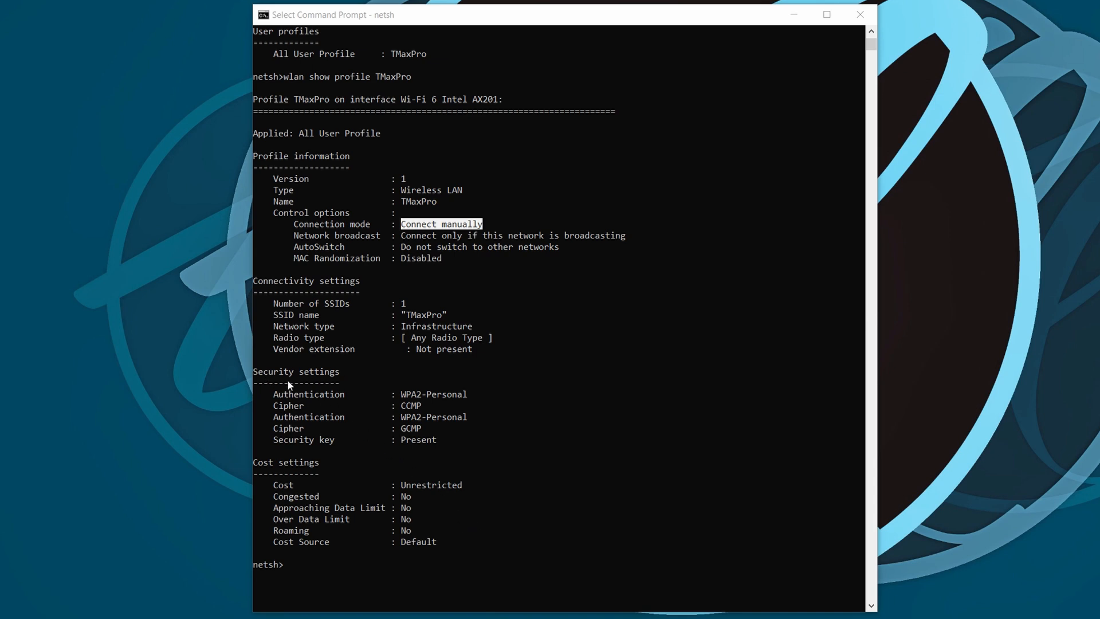
{"action": "mouse_move", "coordinate": [276, 442]}
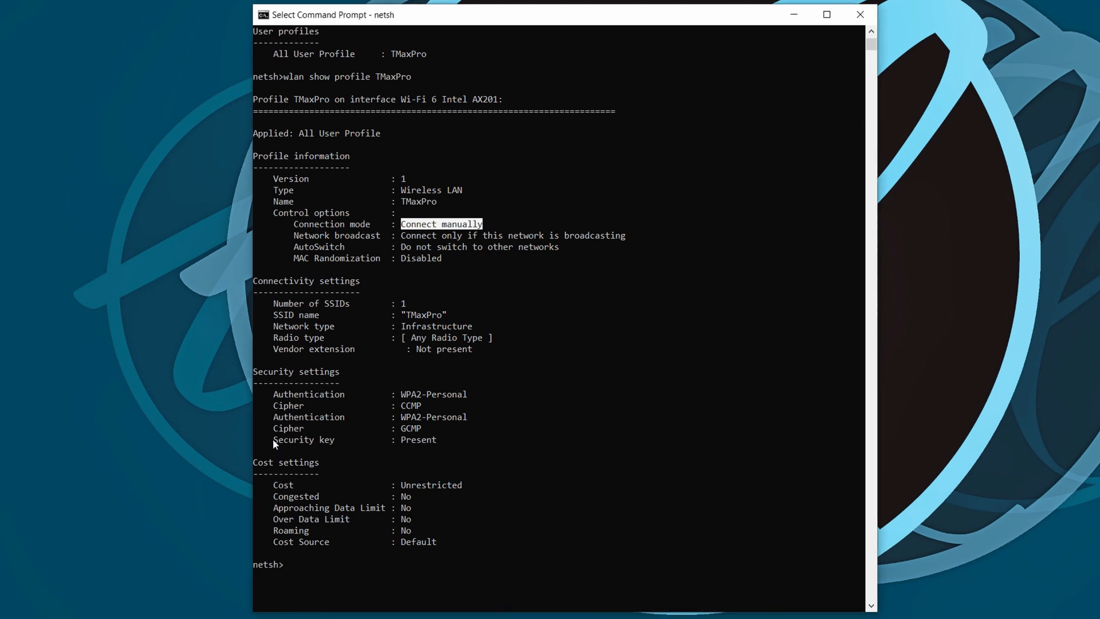
{"action": "double_click", "coordinate": [417, 438]}
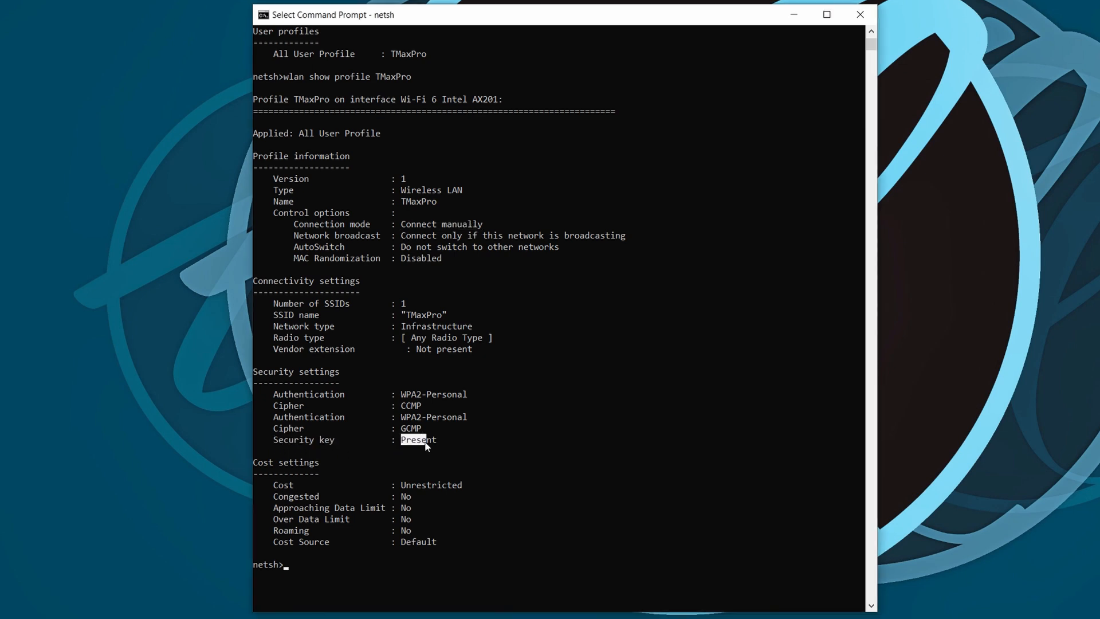
{"action": "mouse_move", "coordinate": [516, 443]}
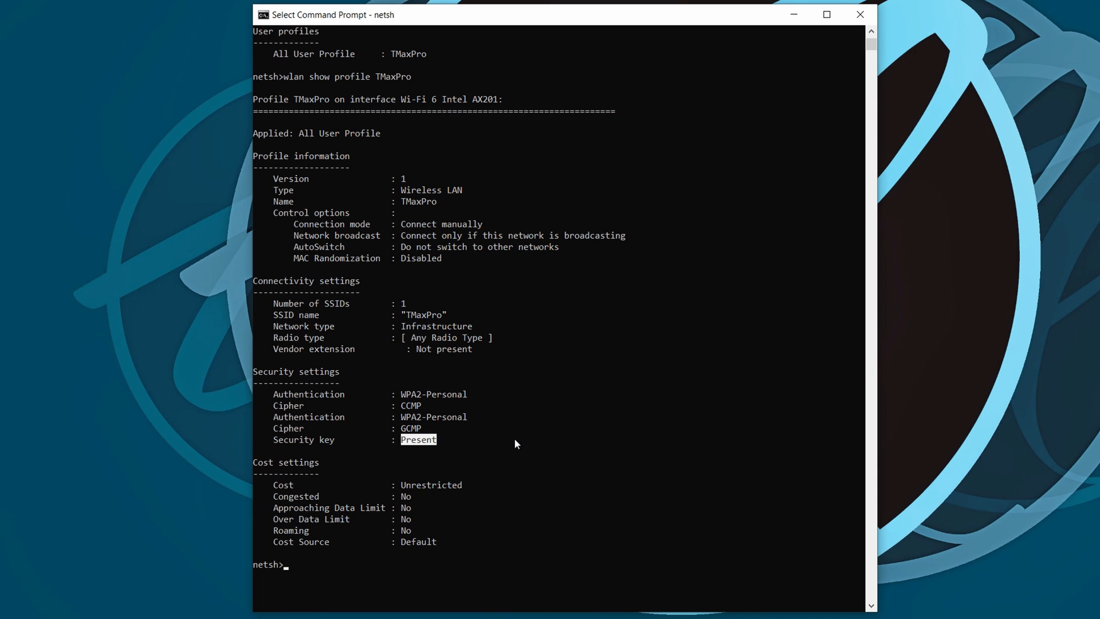
{"action": "mouse_move", "coordinate": [427, 457]}
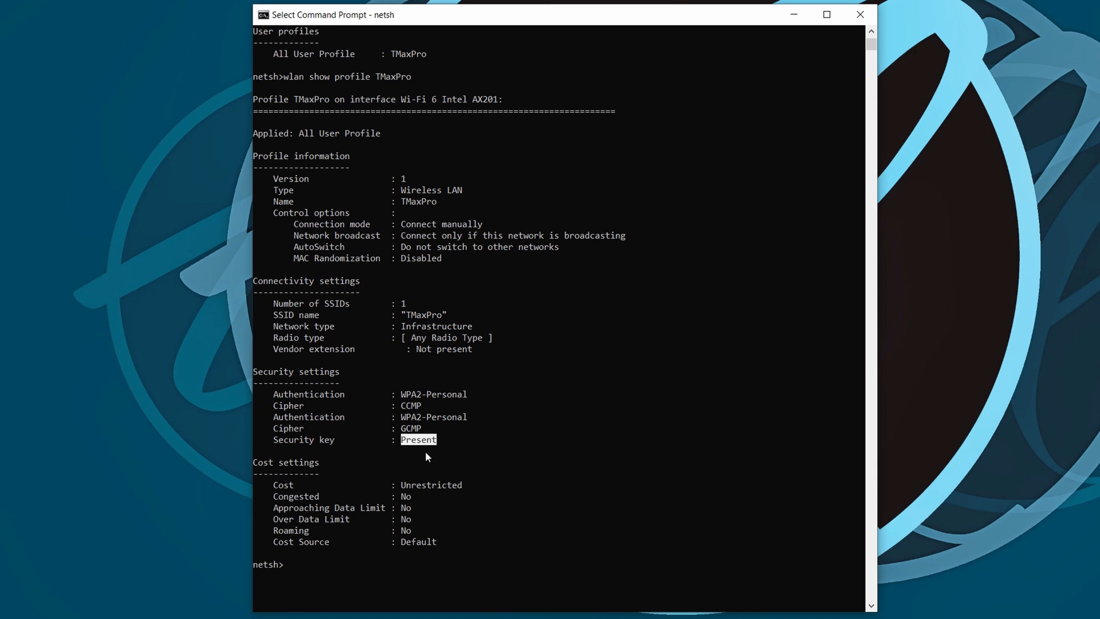
{"action": "mouse_move", "coordinate": [423, 457]}
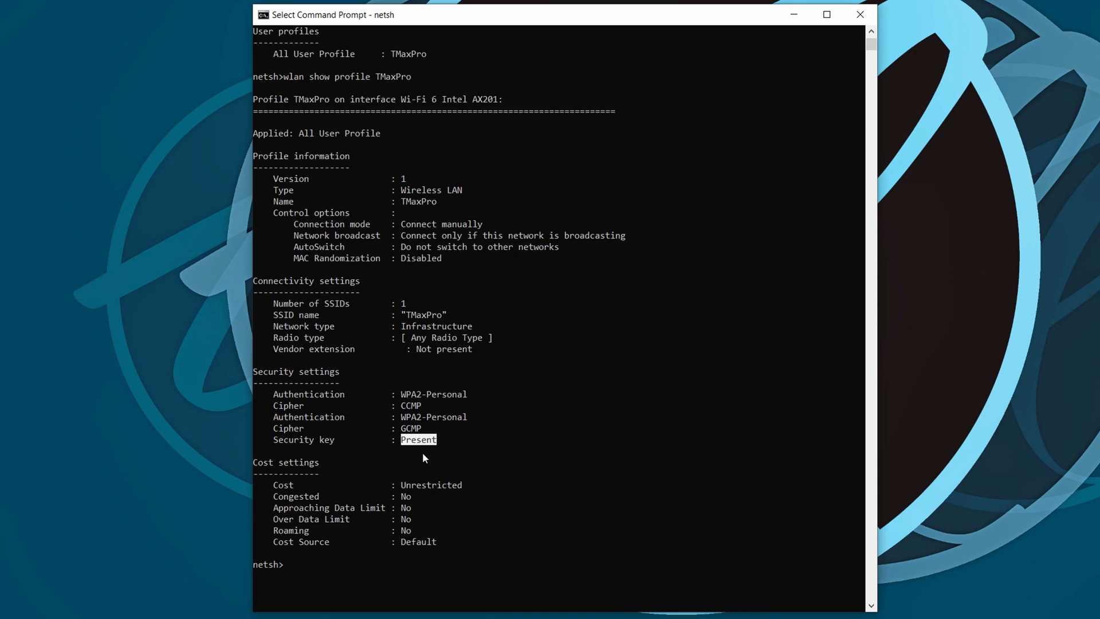
{"action": "mouse_move", "coordinate": [430, 456]}
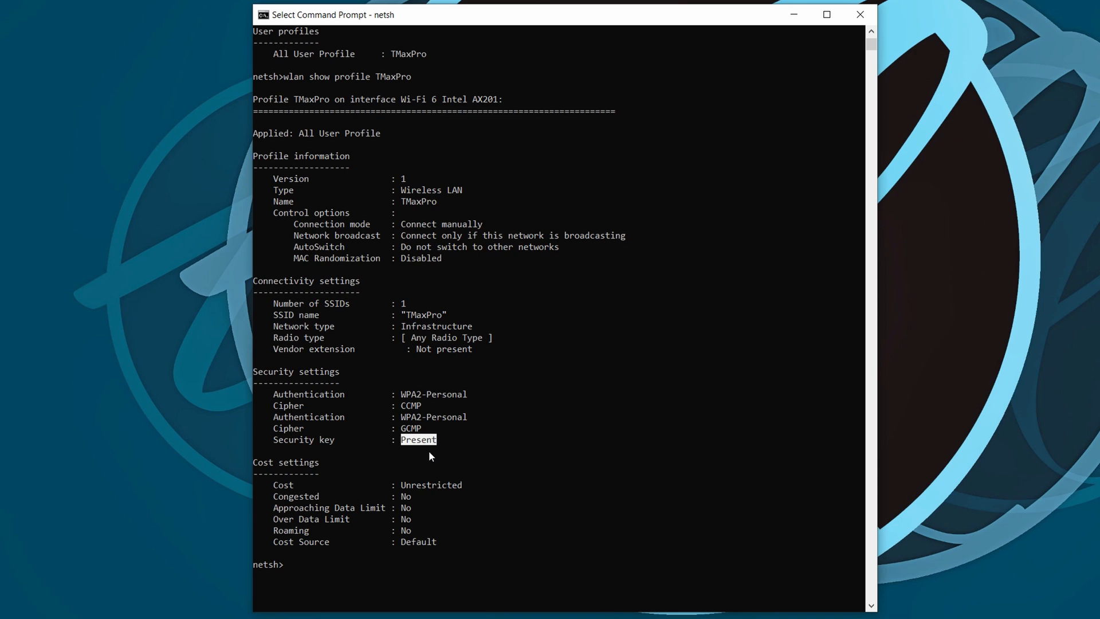
Step: Compose 'wlan show profile TMaxPro key=clear' at the netsh prompt without running it
{"action": "type", "text": "wlan show profile TMaxPro"}
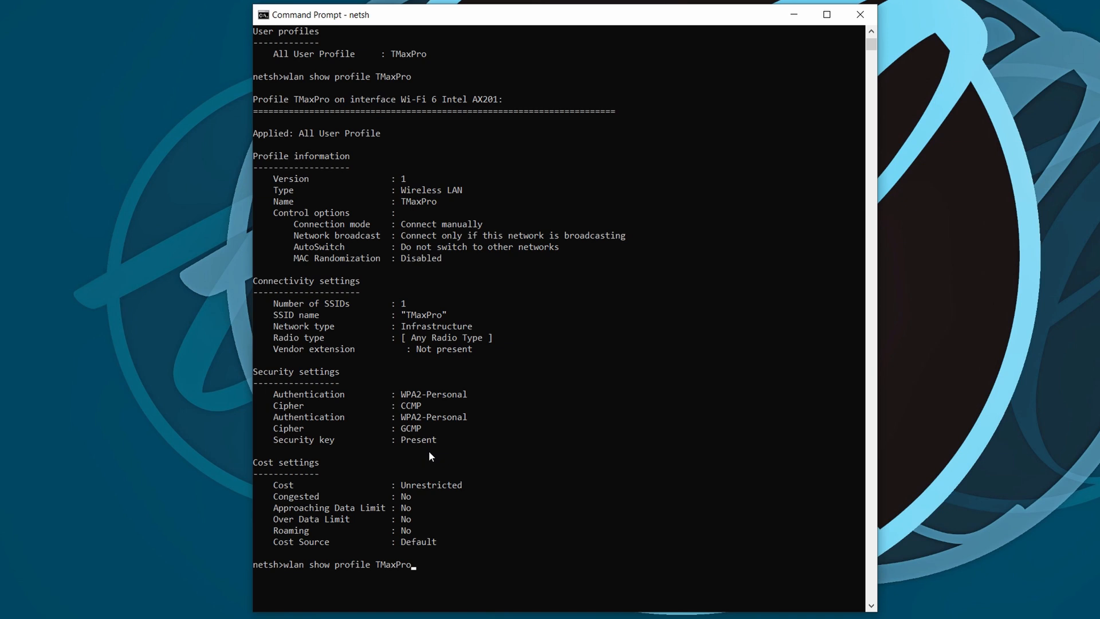
{"action": "type", "text": "key="}
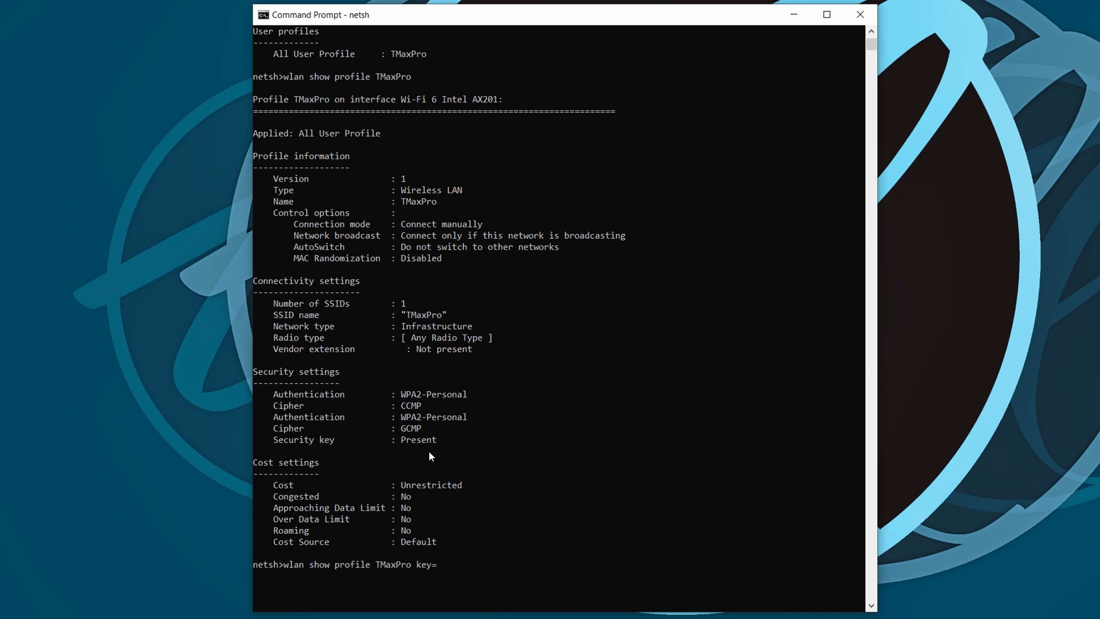
{"action": "type", "text": "clear"}
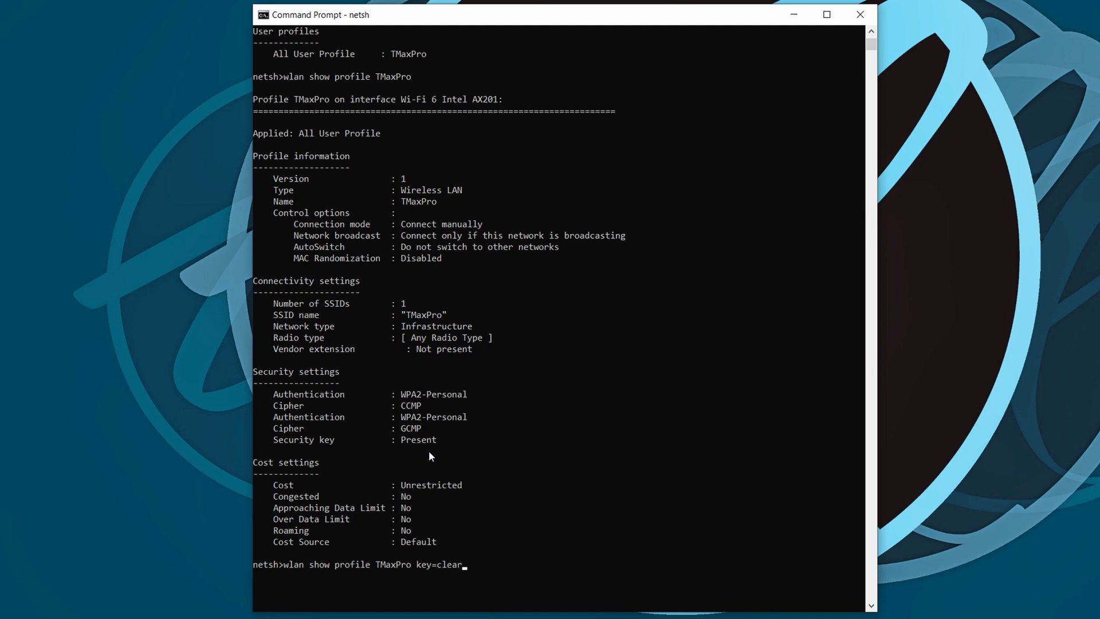
{"action": "mouse_move", "coordinate": [457, 568]}
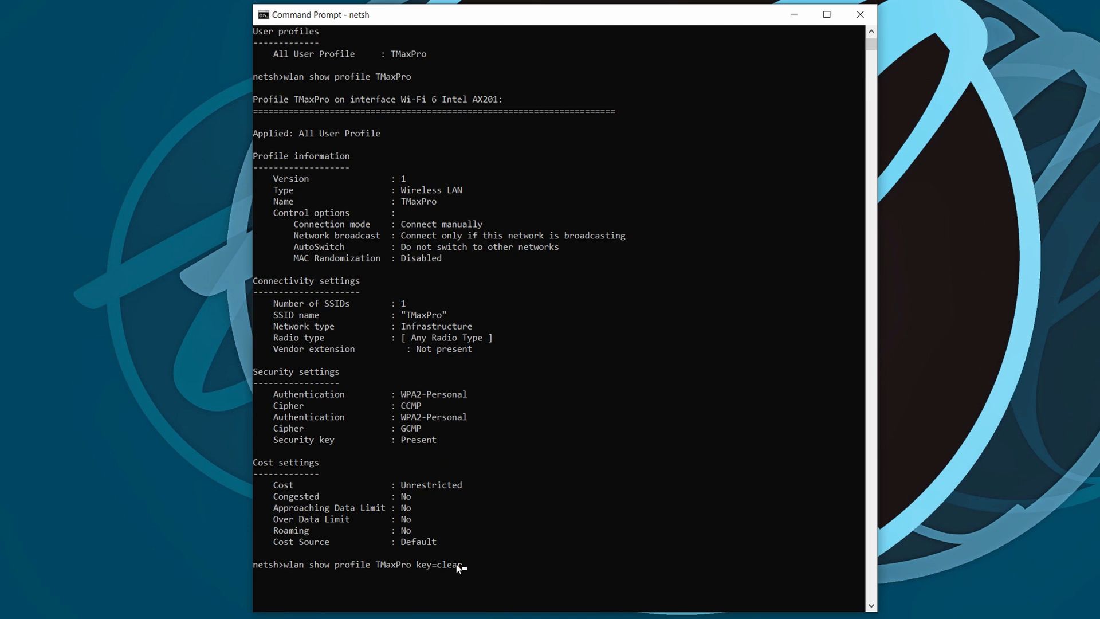
{"action": "mouse_move", "coordinate": [429, 460]}
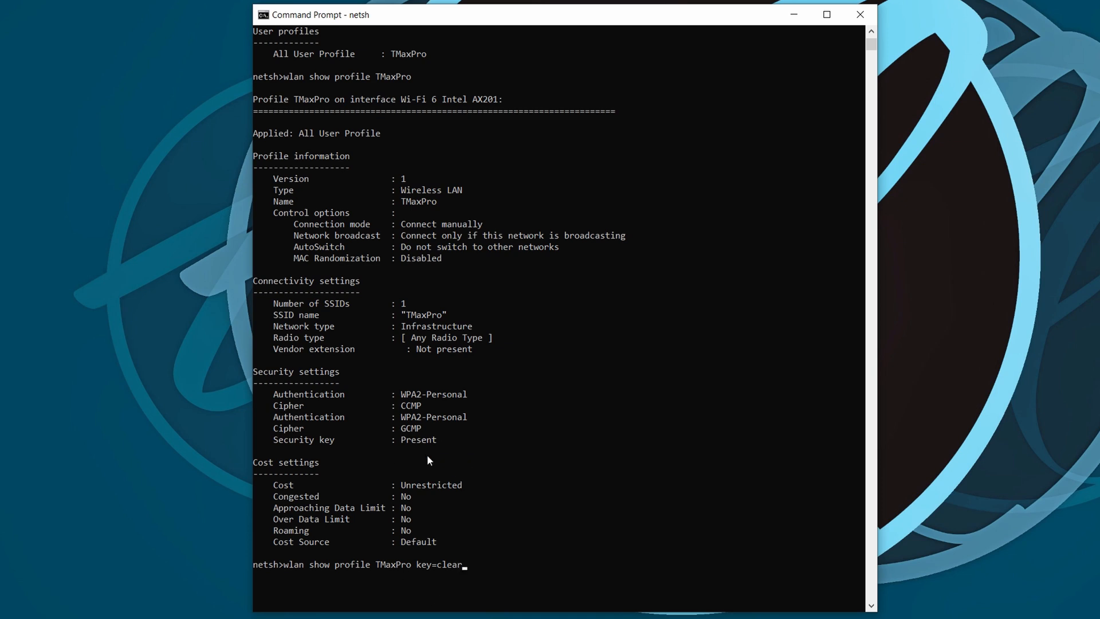
{"action": "mouse_move", "coordinate": [460, 444]}
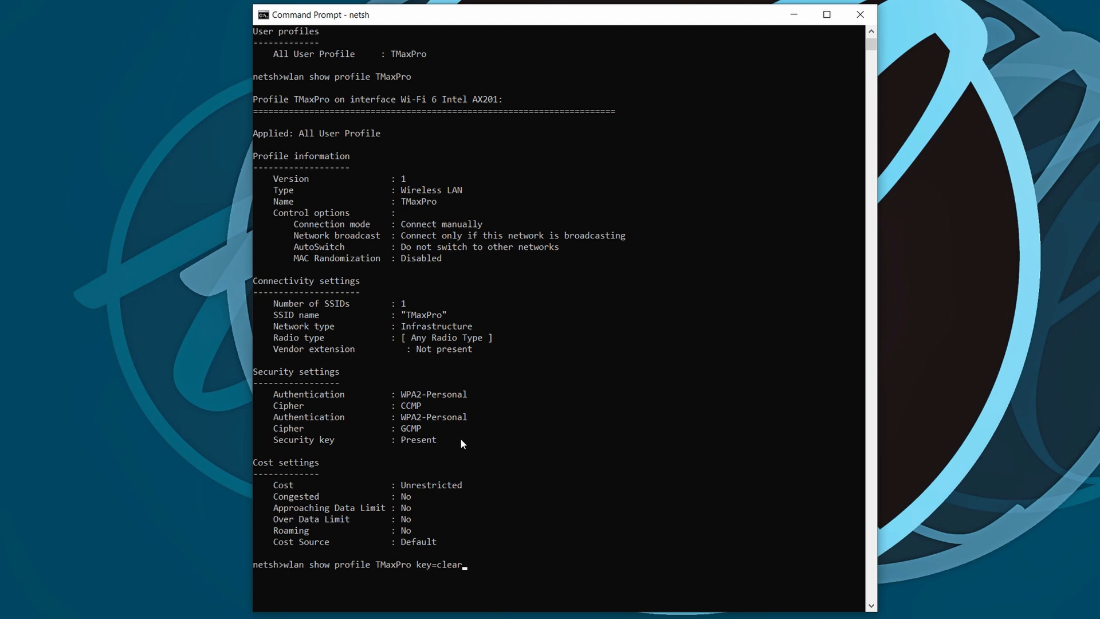
{"action": "key", "text": "Return"}
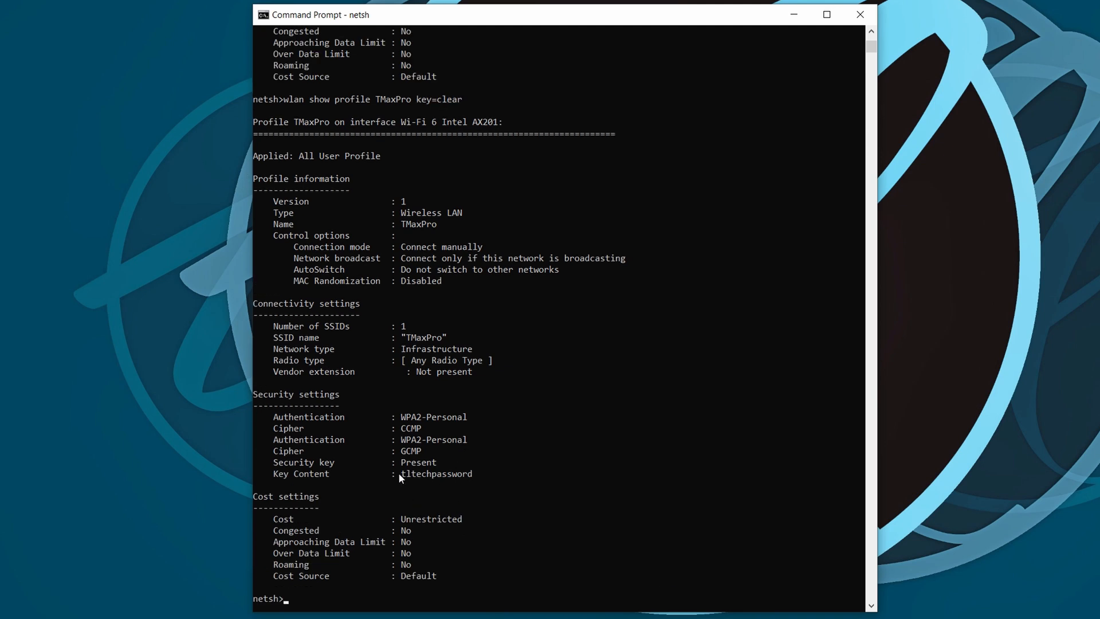
{"action": "double_click", "coordinate": [436, 473]}
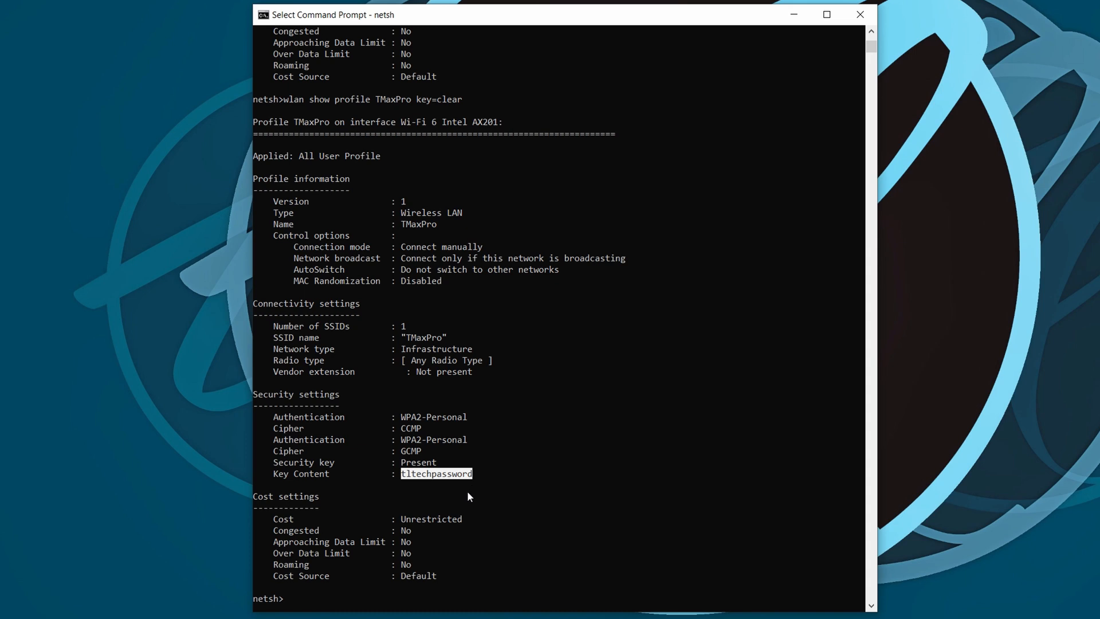
{"action": "mouse_move", "coordinate": [454, 502]}
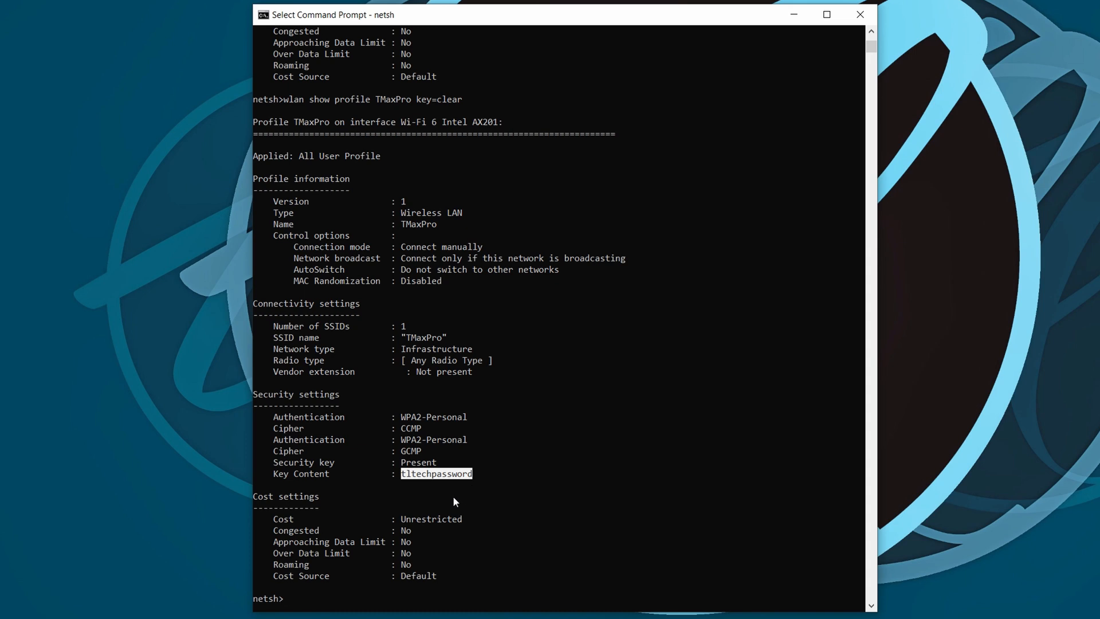
{"action": "mouse_move", "coordinate": [314, 495]}
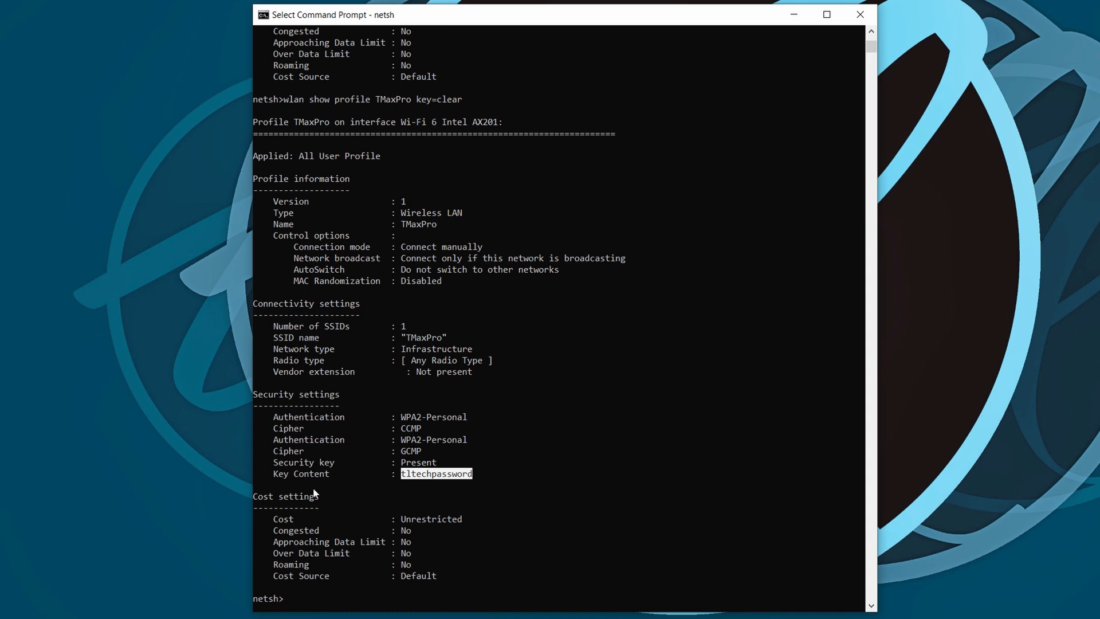
{"action": "mouse_move", "coordinate": [502, 495]}
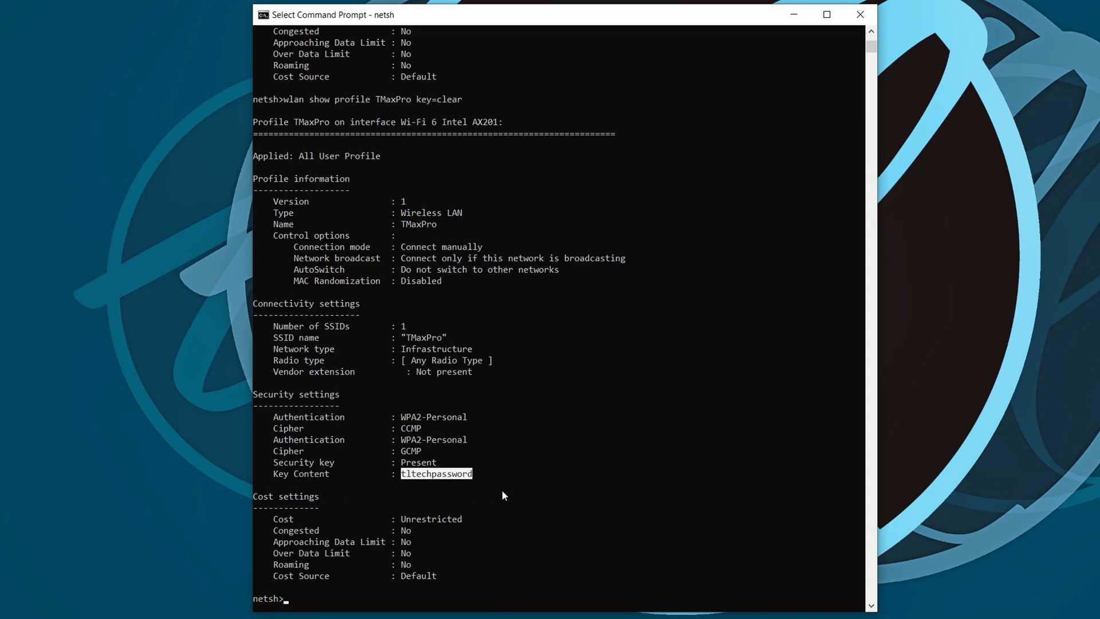
{"action": "scroll", "scroll_direction": "down", "scroll_amount": 3}
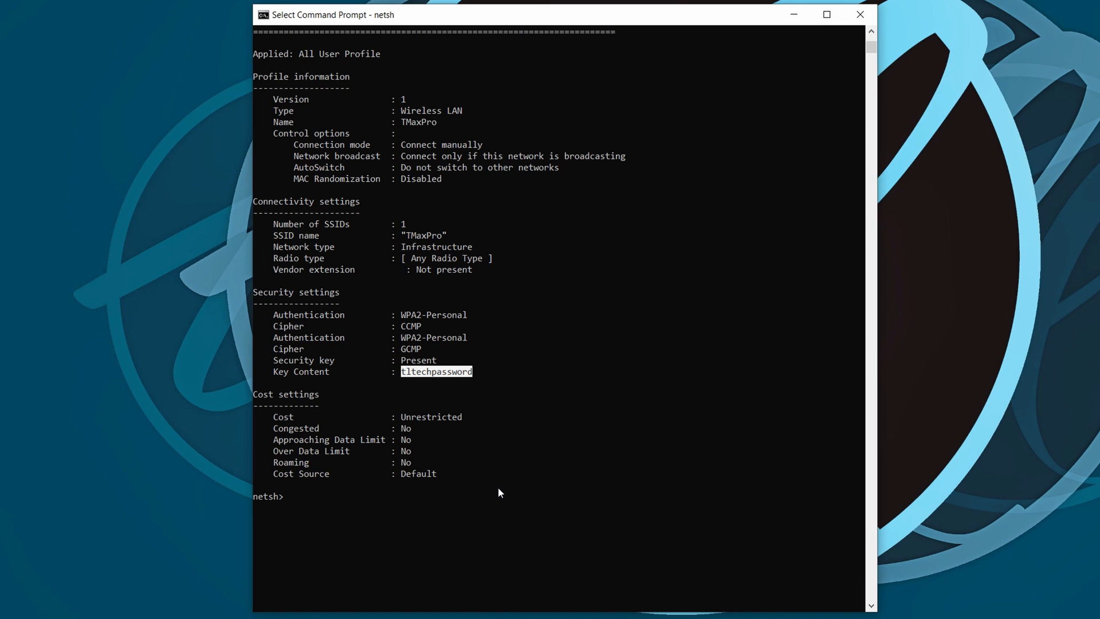
{"action": "mouse_move", "coordinate": [294, 511]}
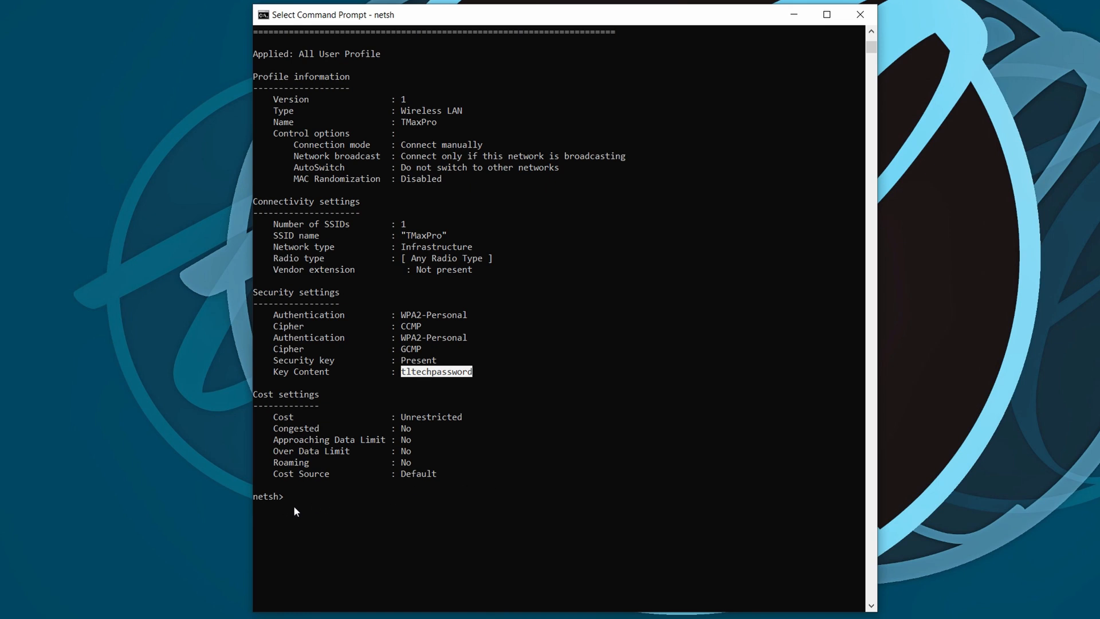
{"action": "mouse_move", "coordinate": [502, 465]}
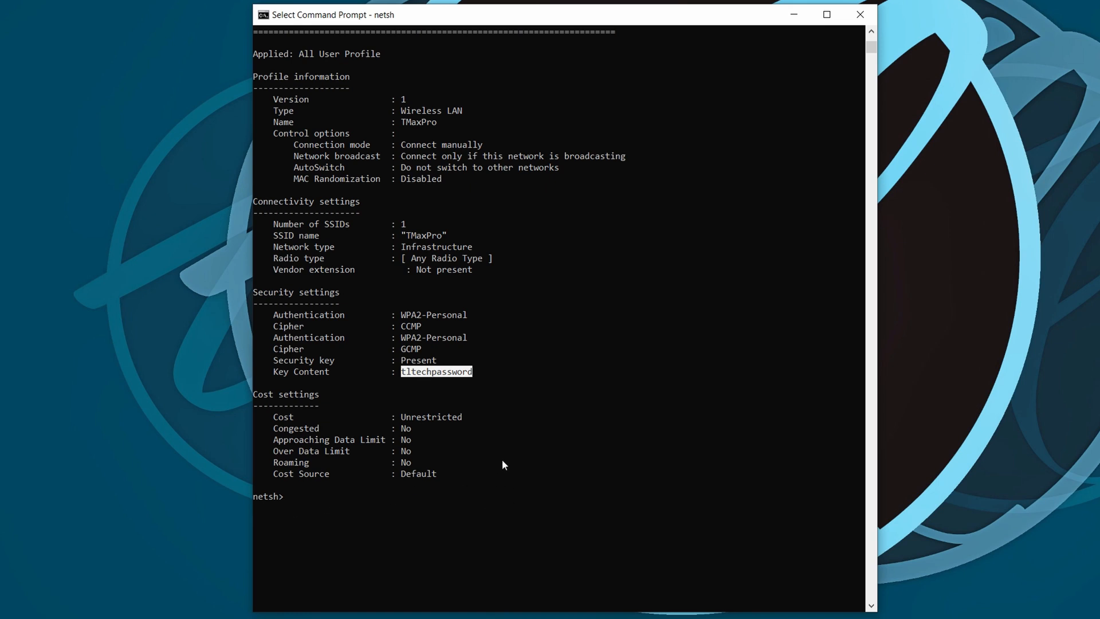
{"action": "mouse_move", "coordinate": [510, 458]}
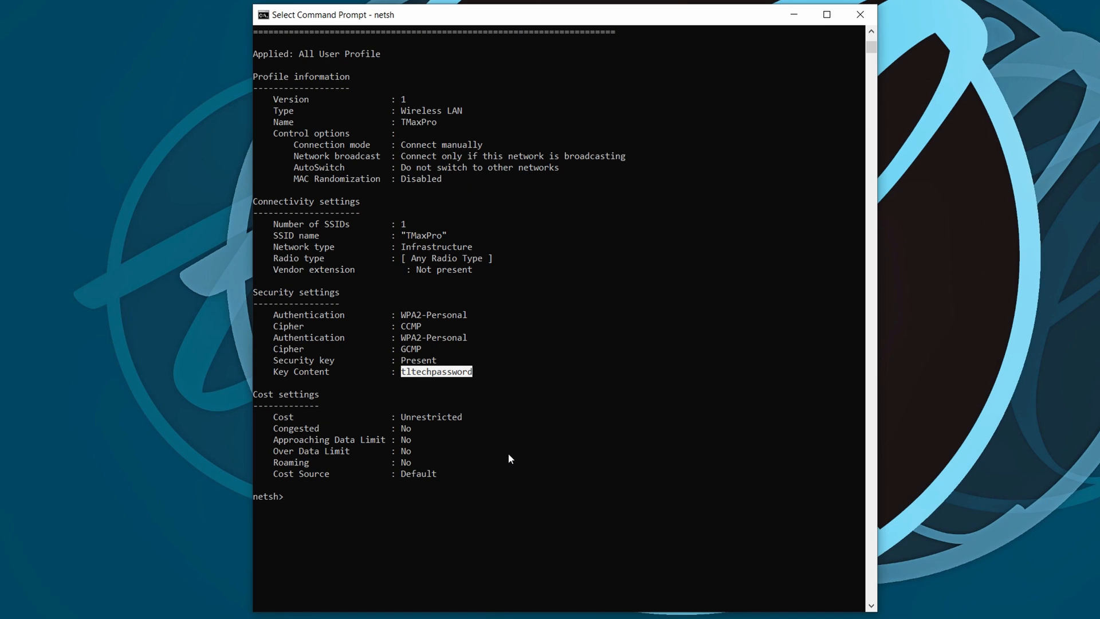